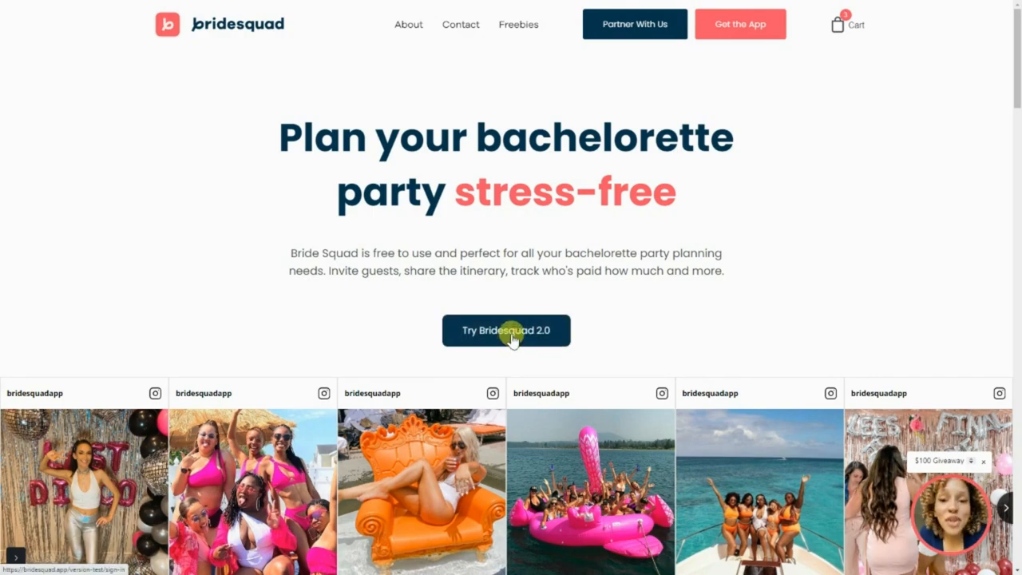
# - Launch Bridesquad 2.0 from the landing page and sign in with the saved credentials
pyautogui.click(504, 331)
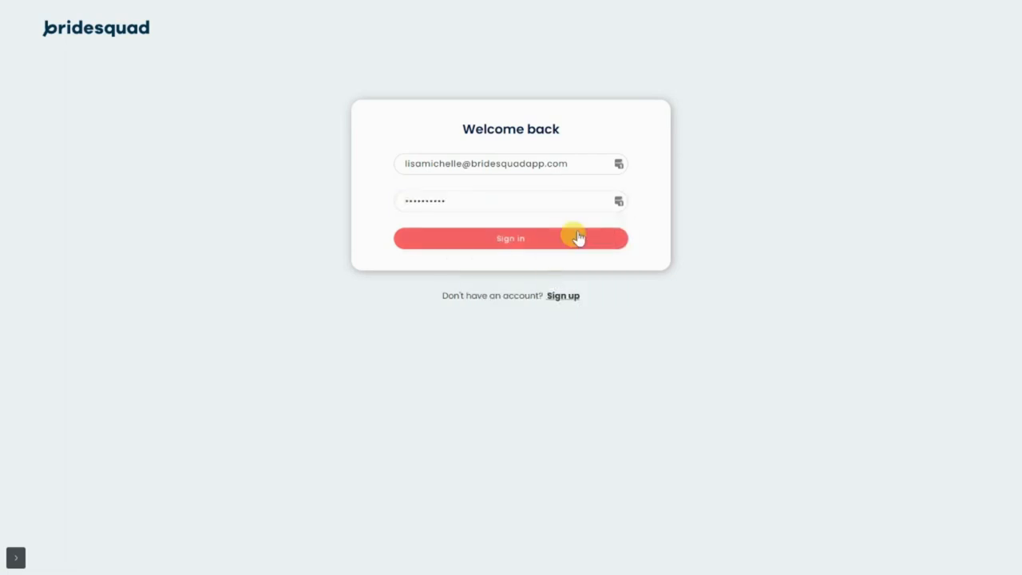
pyautogui.click(511, 238)
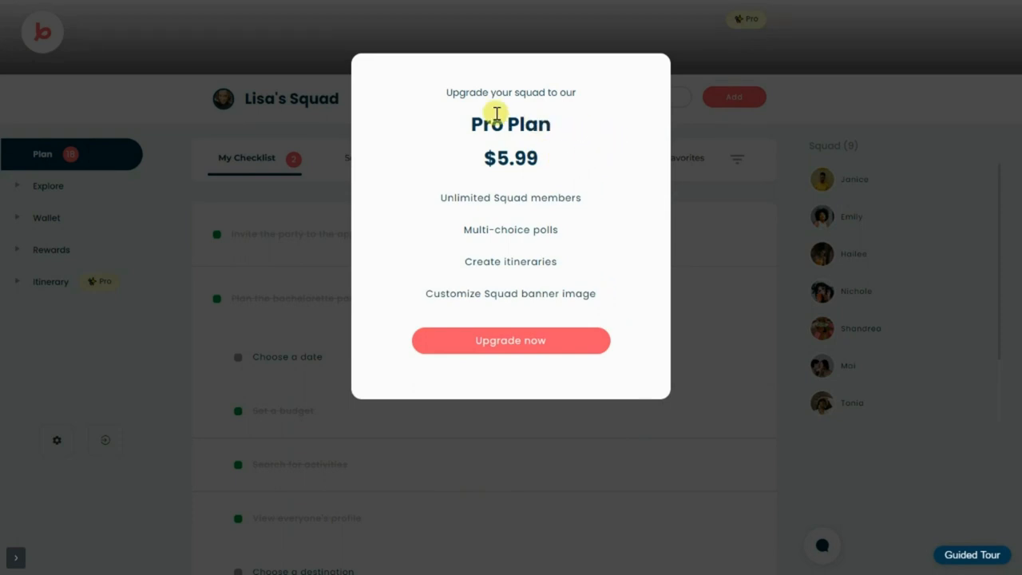
pyautogui.moveTo(541, 186)
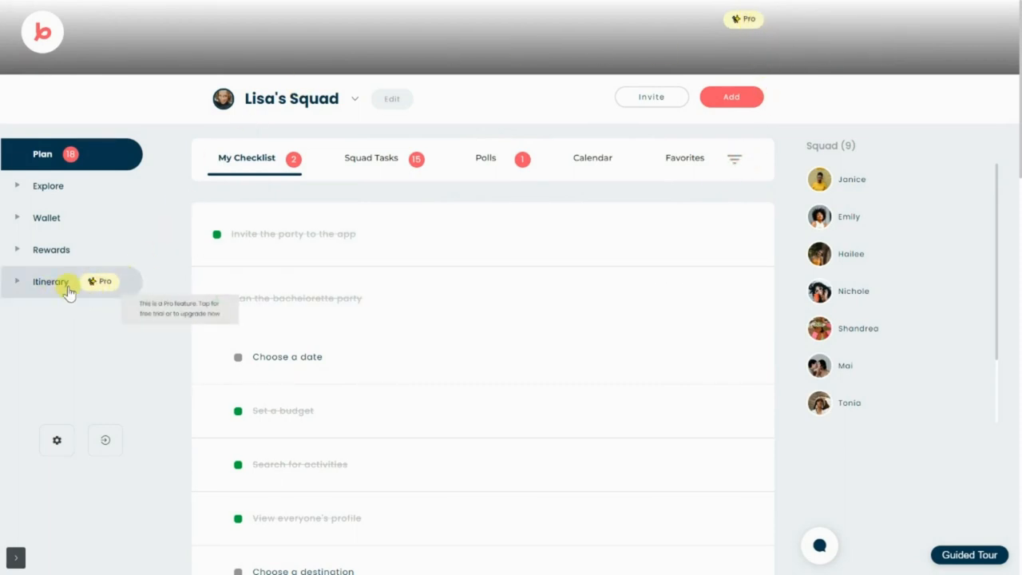
pyautogui.moveTo(119, 297)
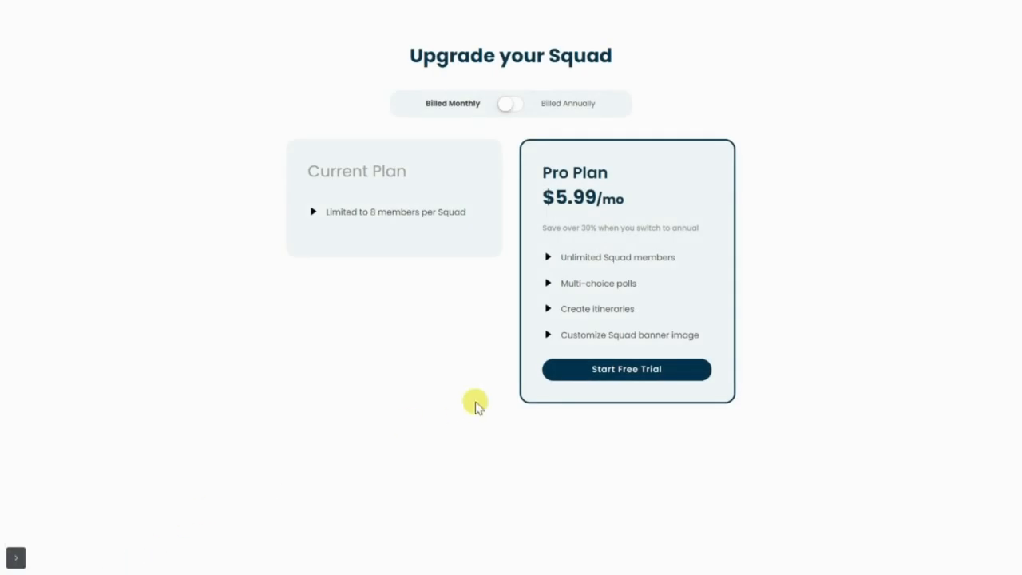
pyautogui.moveTo(370, 214)
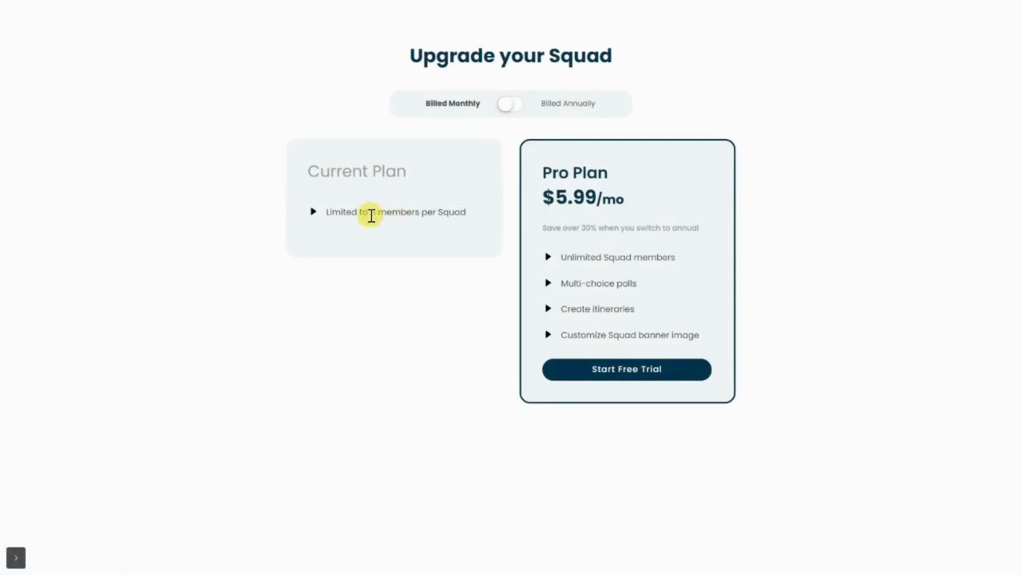
# - Compare annual and monthly Pro Plan pricing, then start the free trial on monthly billing
pyautogui.click(511, 104)
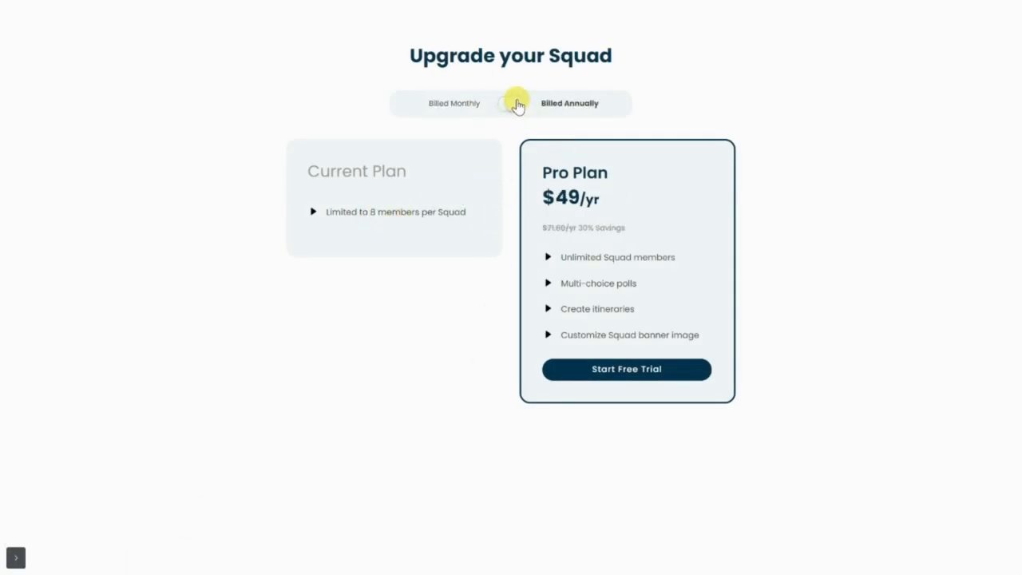
pyautogui.click(511, 104)
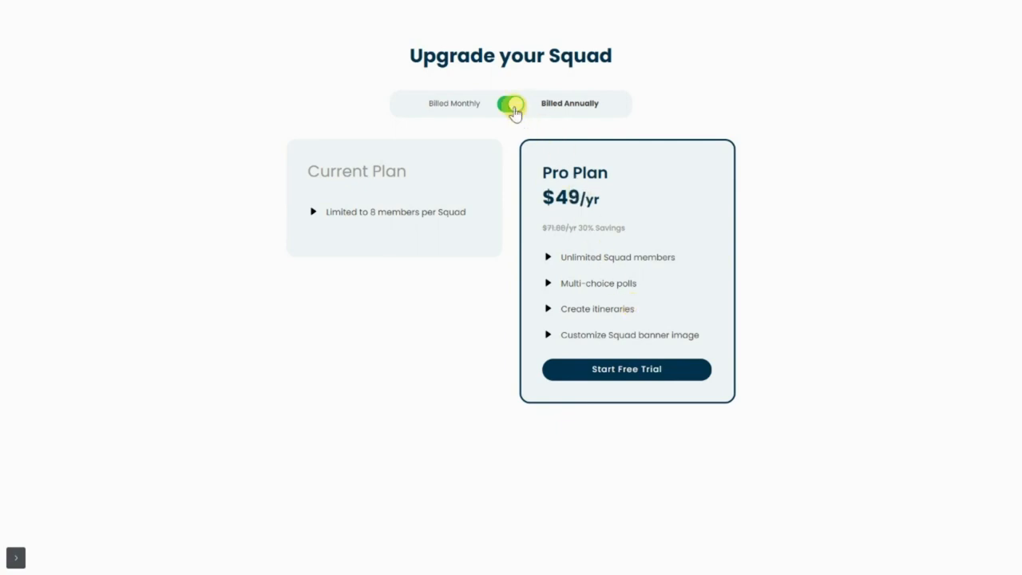
pyautogui.click(511, 104)
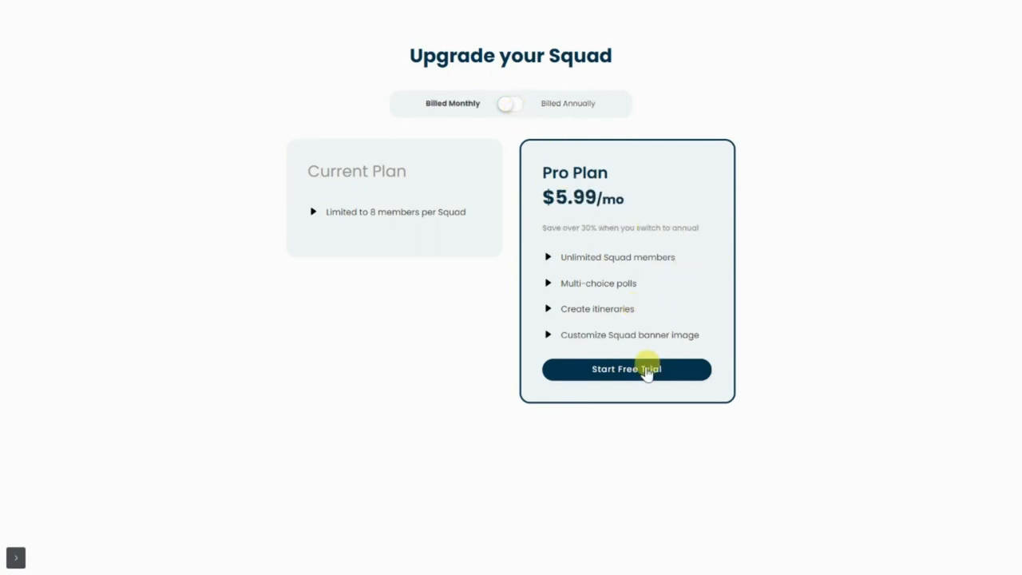
pyautogui.click(626, 369)
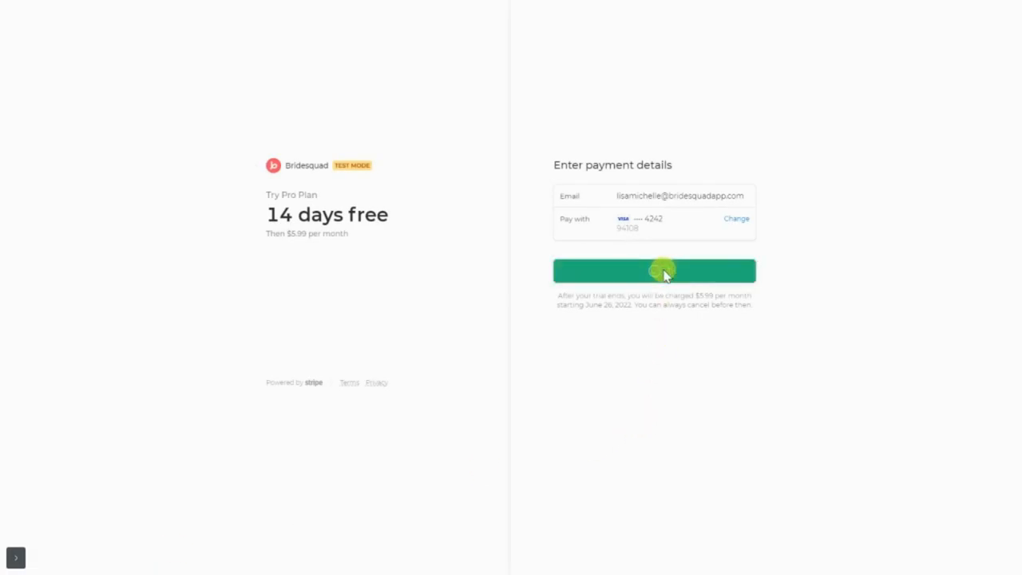
# - Confirm payment to activate the Pro trial and return to the squad dashboard
pyautogui.click(655, 270)
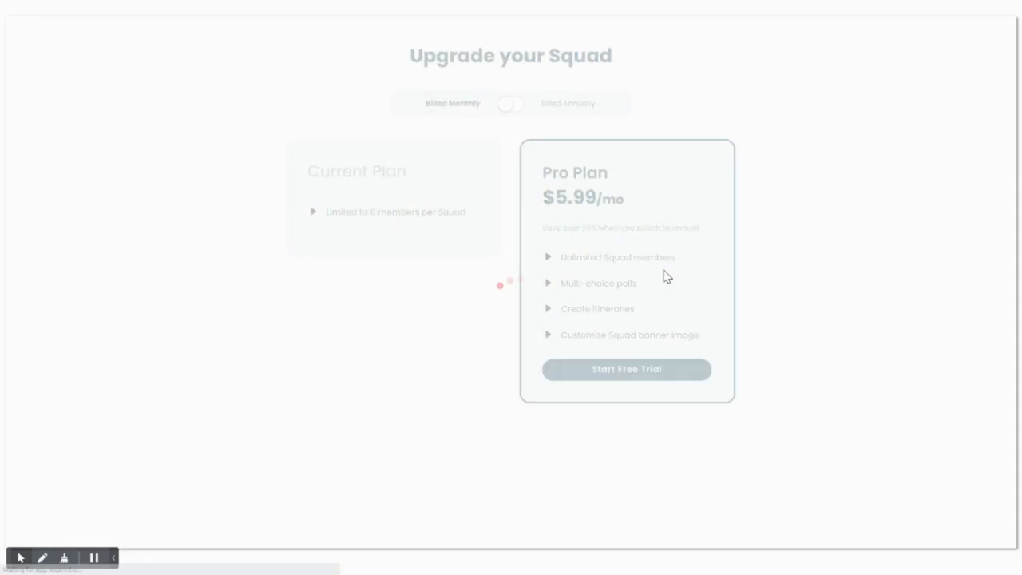
pyautogui.click(626, 369)
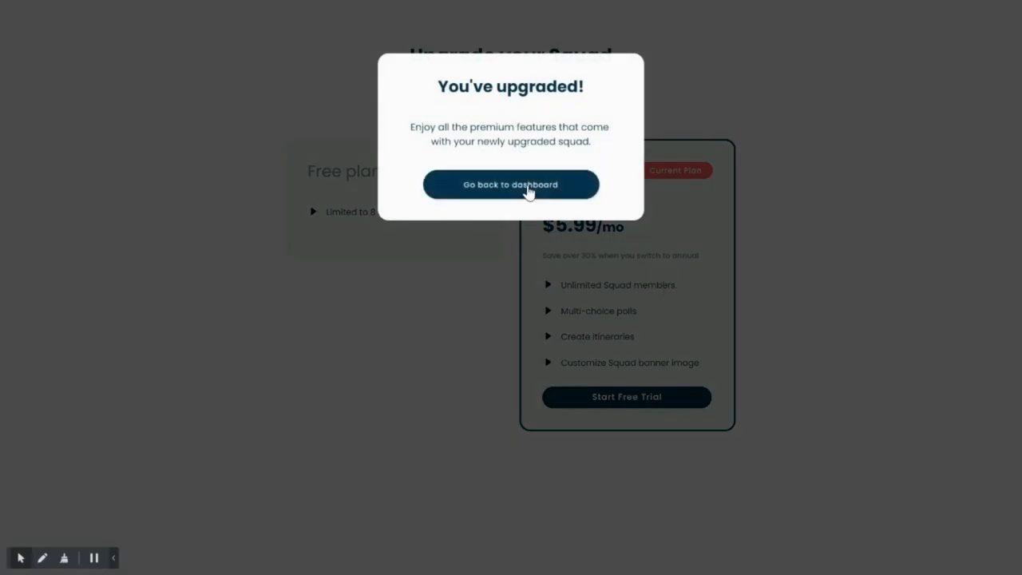
pyautogui.click(511, 185)
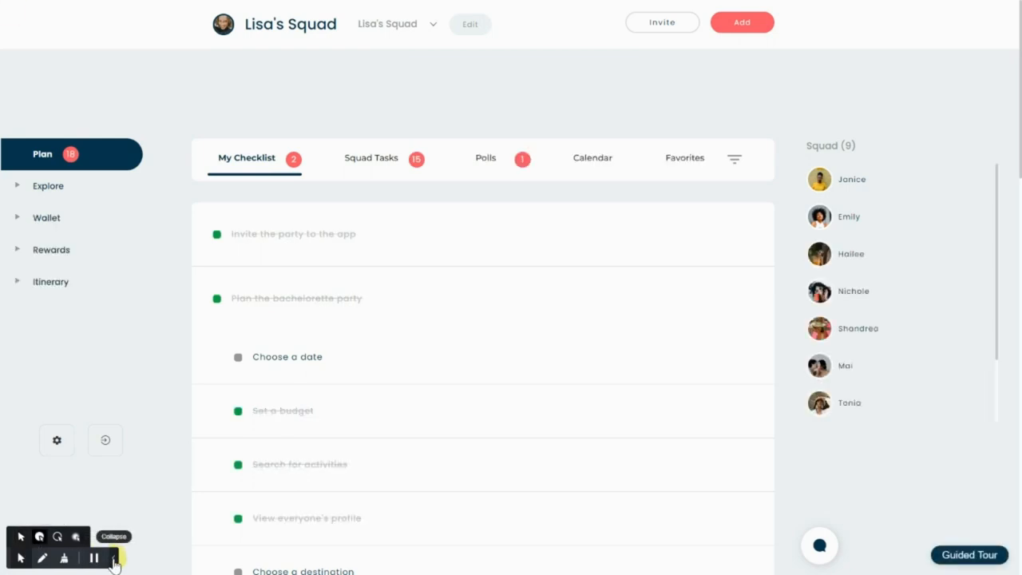
# - Bring up the squad invite options and copy the join link
pyautogui.click(115, 557)
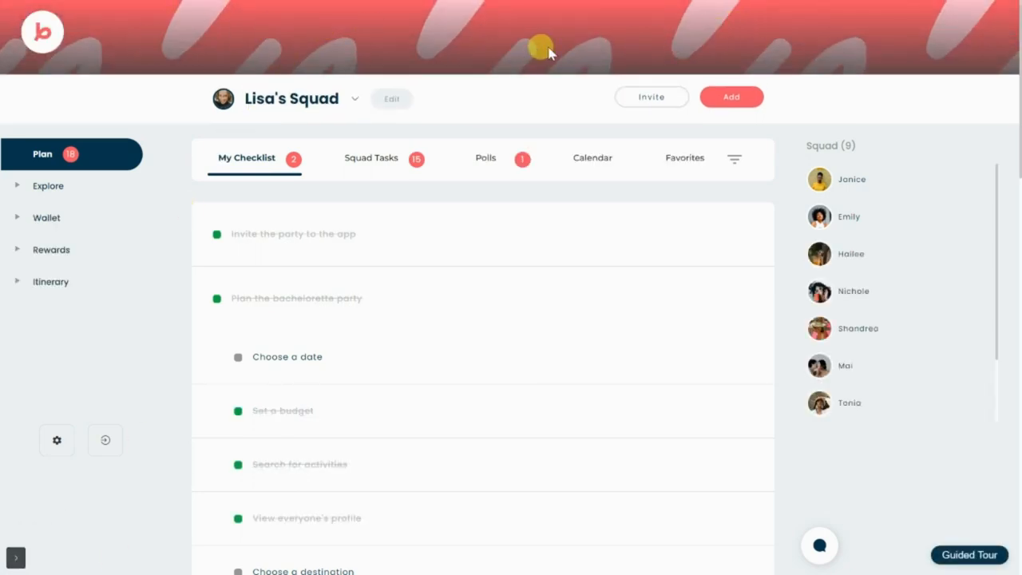
pyautogui.moveTo(51, 281)
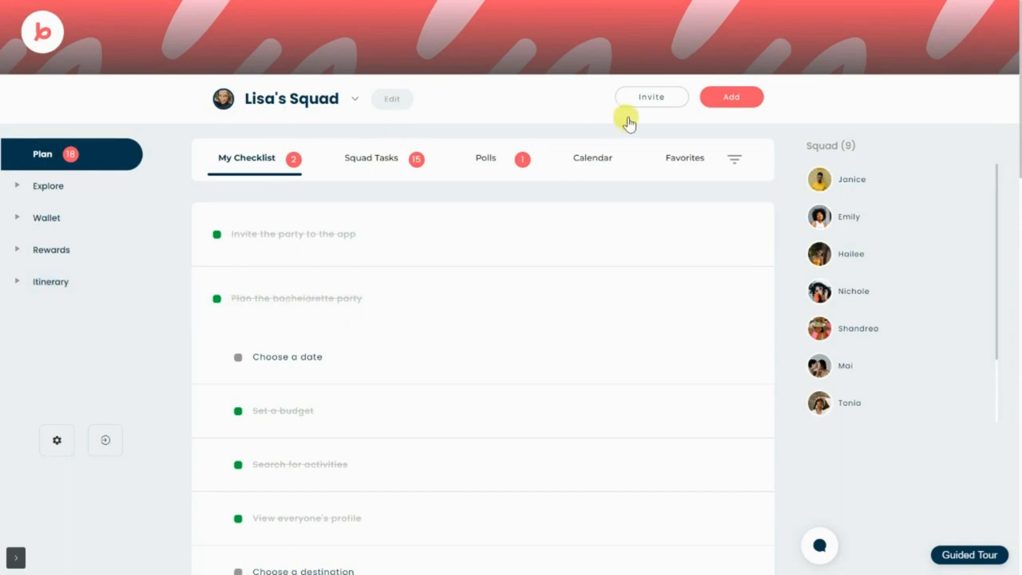
pyautogui.click(652, 97)
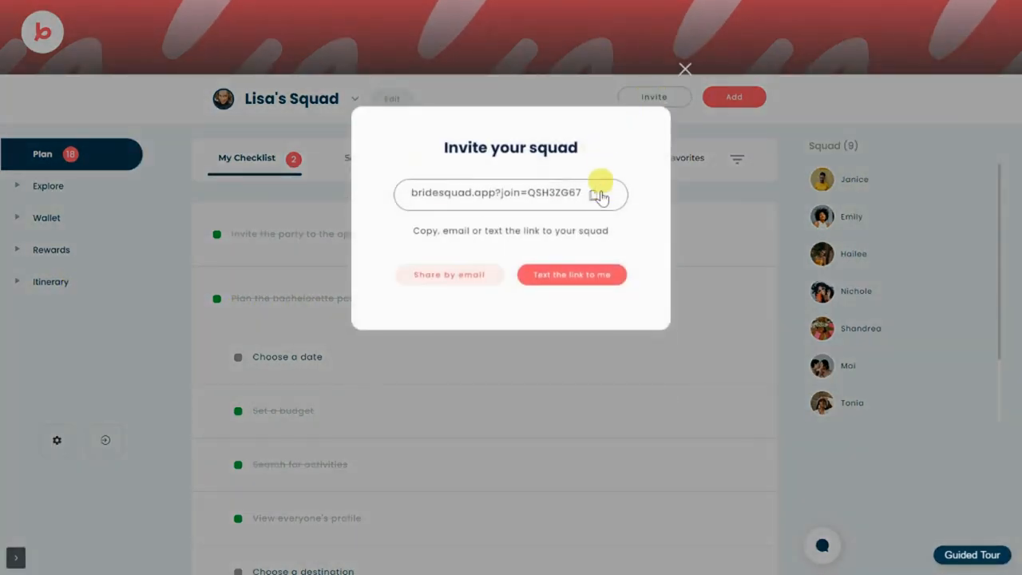
pyautogui.click(594, 191)
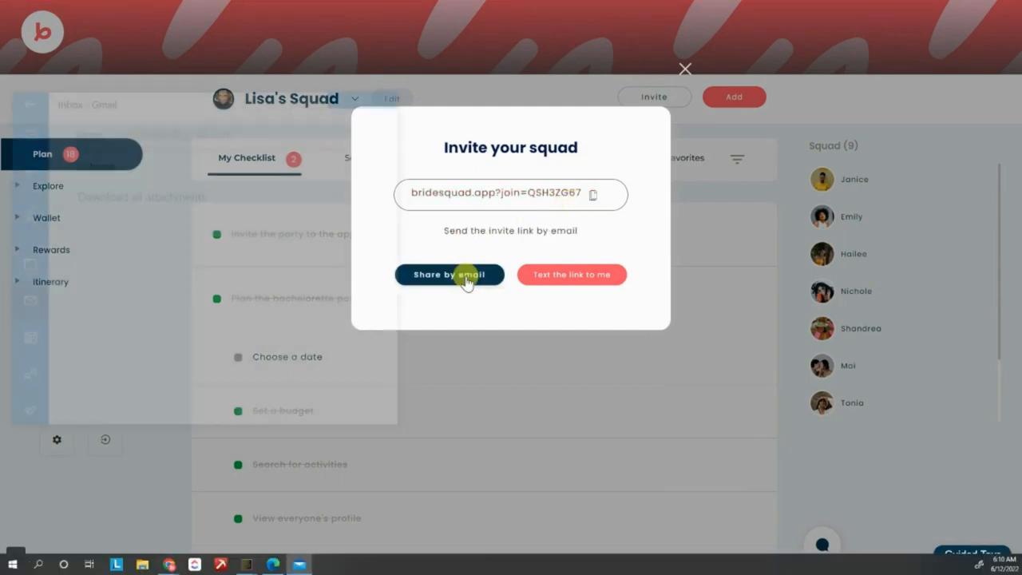
# - Try sharing the invite by email and texting it to me, then close the invite dialog
pyautogui.click(572, 275)
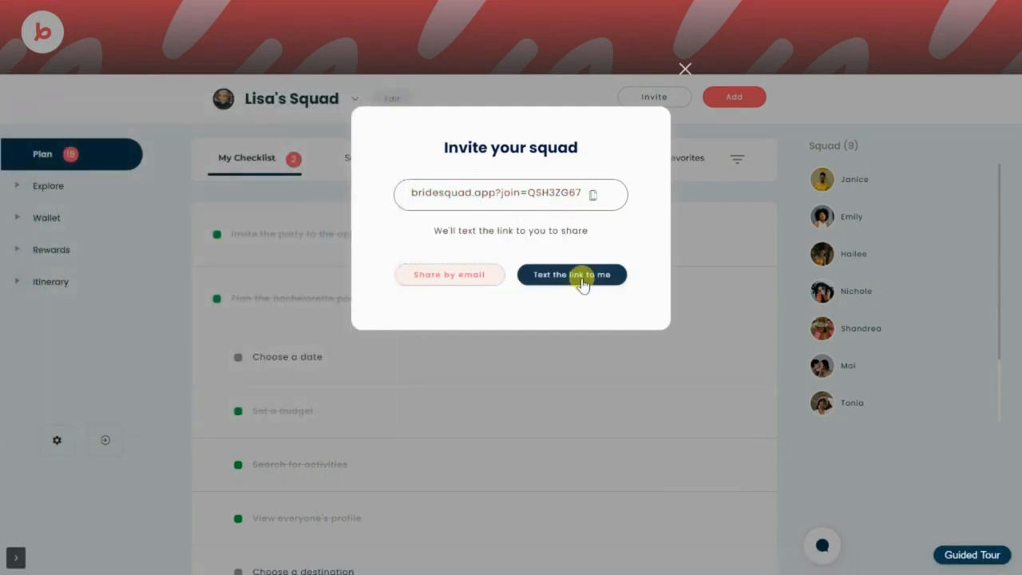
pyautogui.click(572, 274)
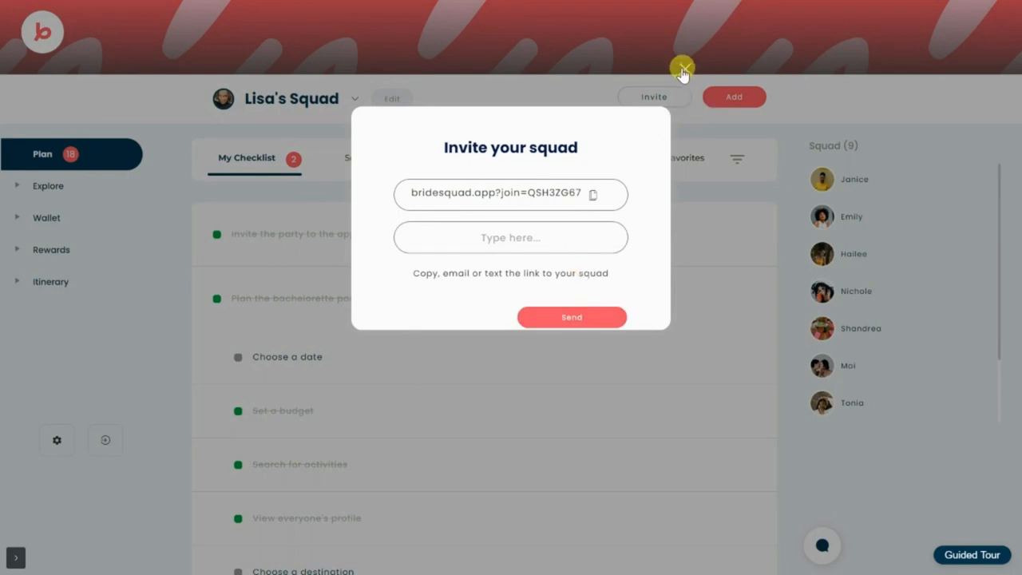
pyautogui.click(684, 68)
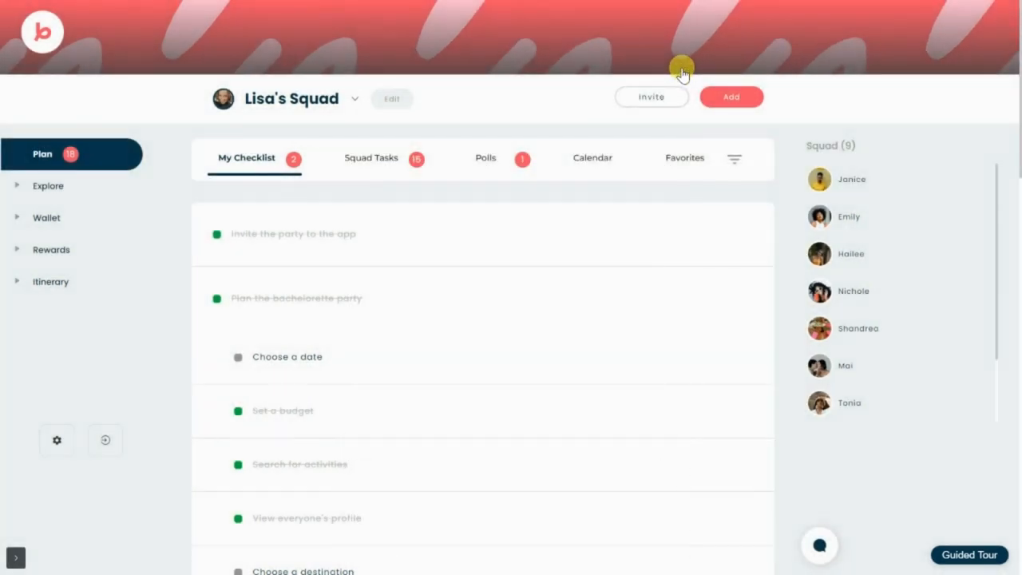
pyautogui.moveTo(428, 264)
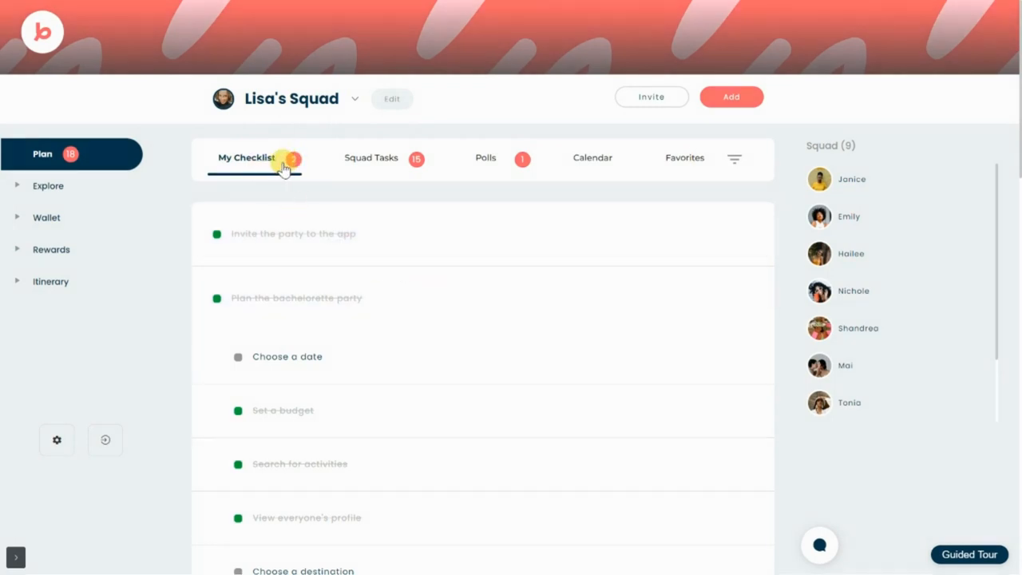
# - Mark the 'Choose a date' checklist task done and close the destination step's detail panel
pyautogui.scroll(-3)
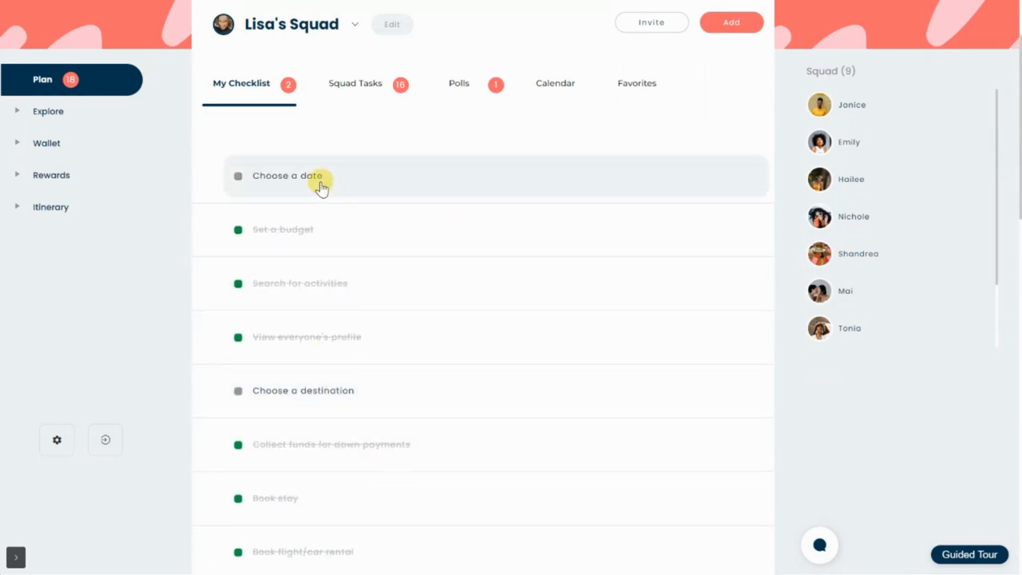
pyautogui.click(287, 176)
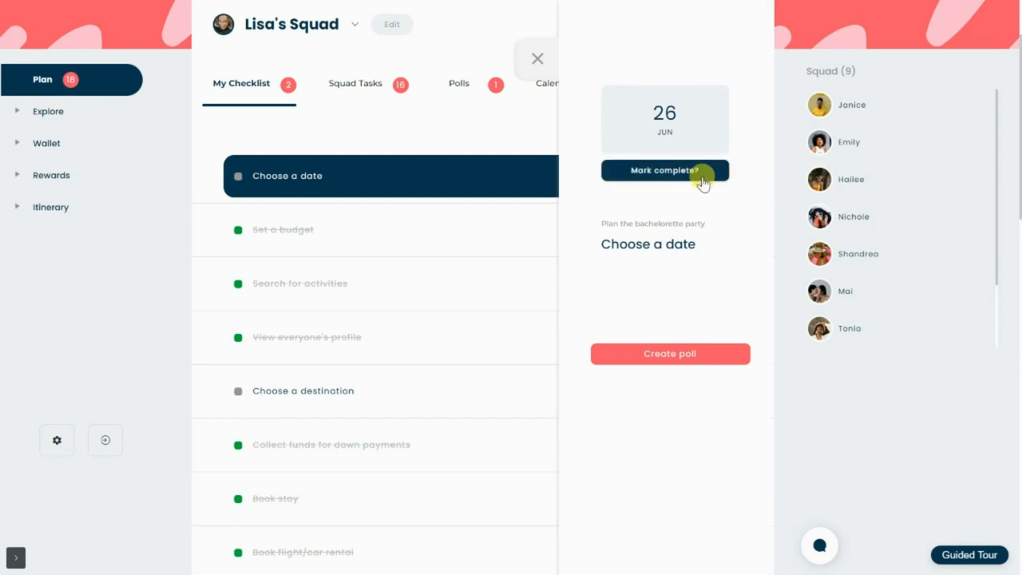
pyautogui.click(665, 169)
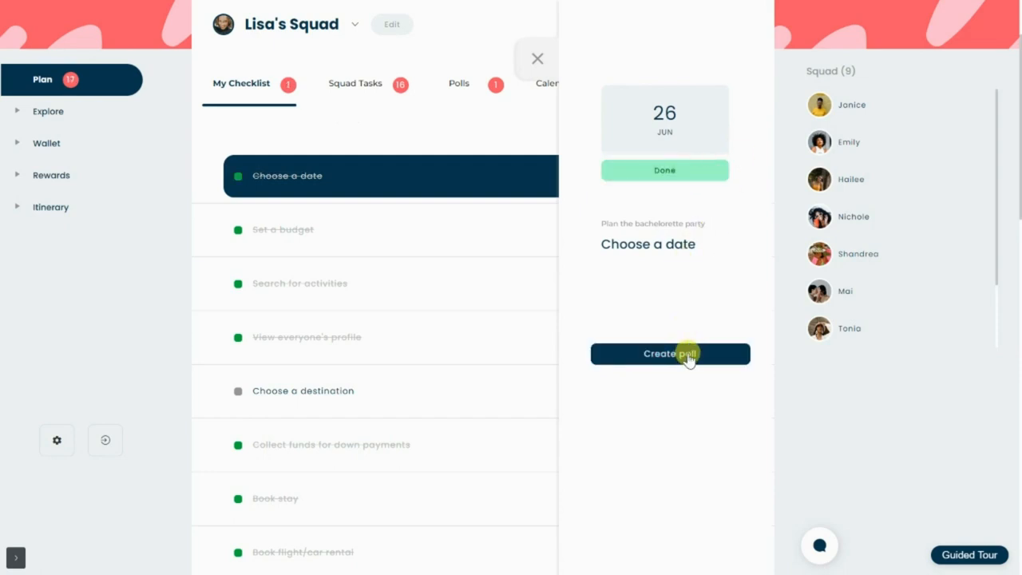
pyautogui.moveTo(387, 377)
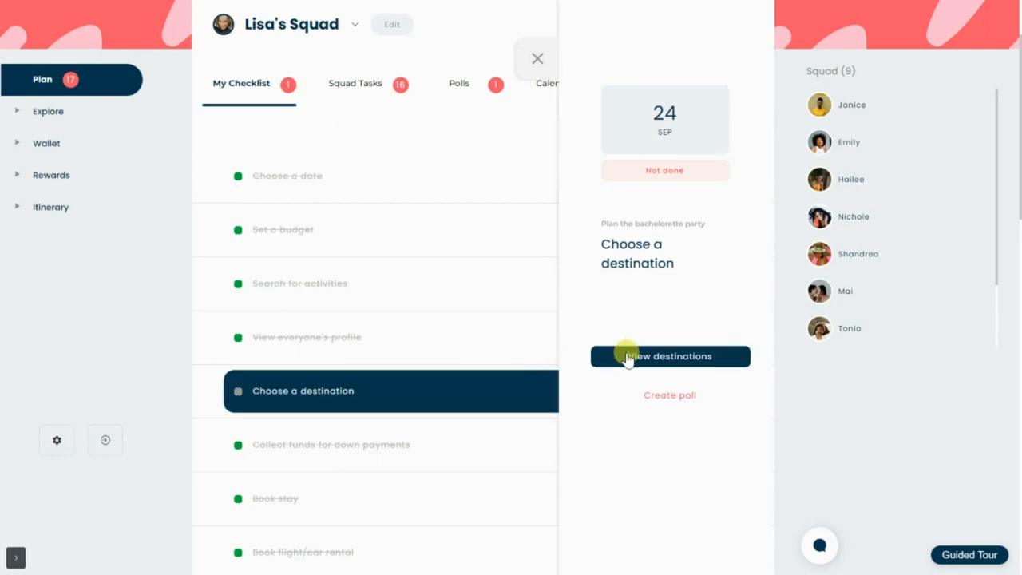
pyautogui.moveTo(658, 406)
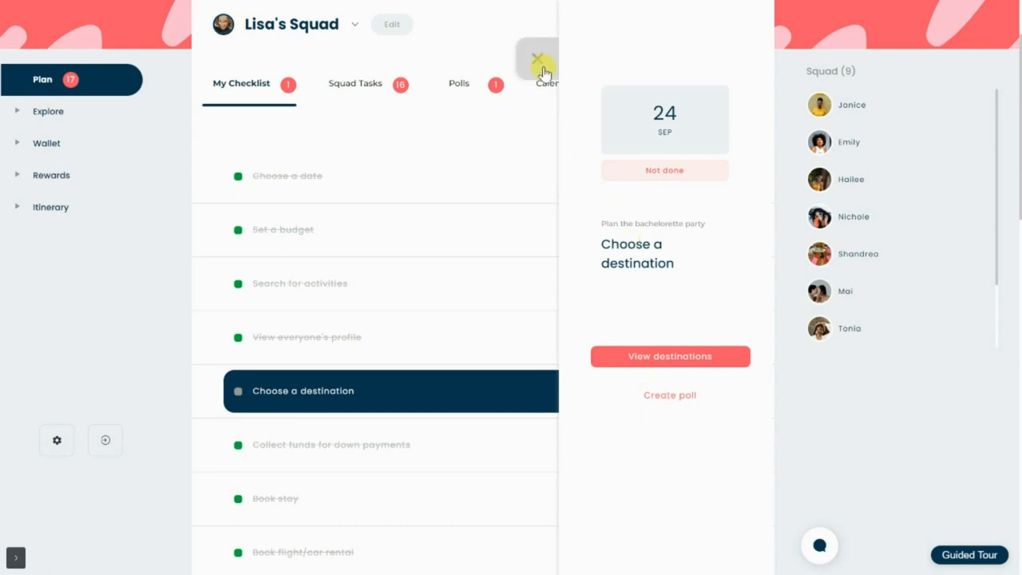
pyautogui.click(537, 57)
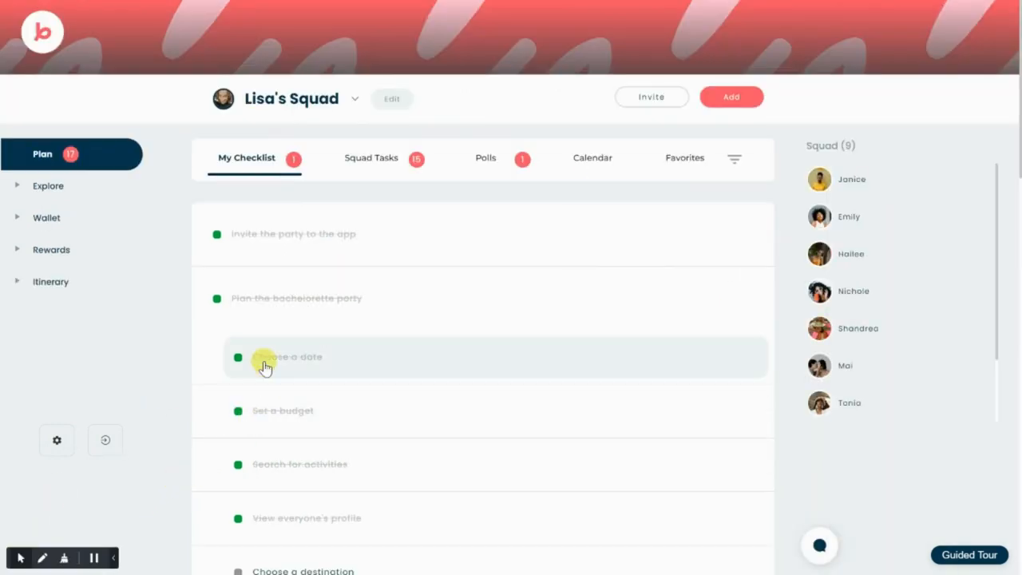
pyautogui.moveTo(434, 174)
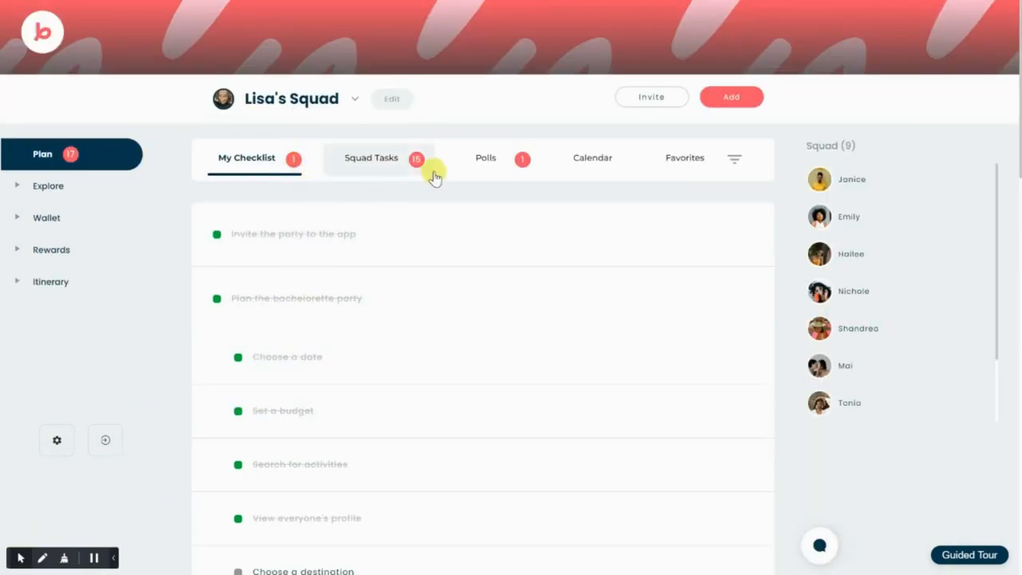
# - Show the Squad Tasks list with Decor, Invitations and their assigned members
pyautogui.click(398, 172)
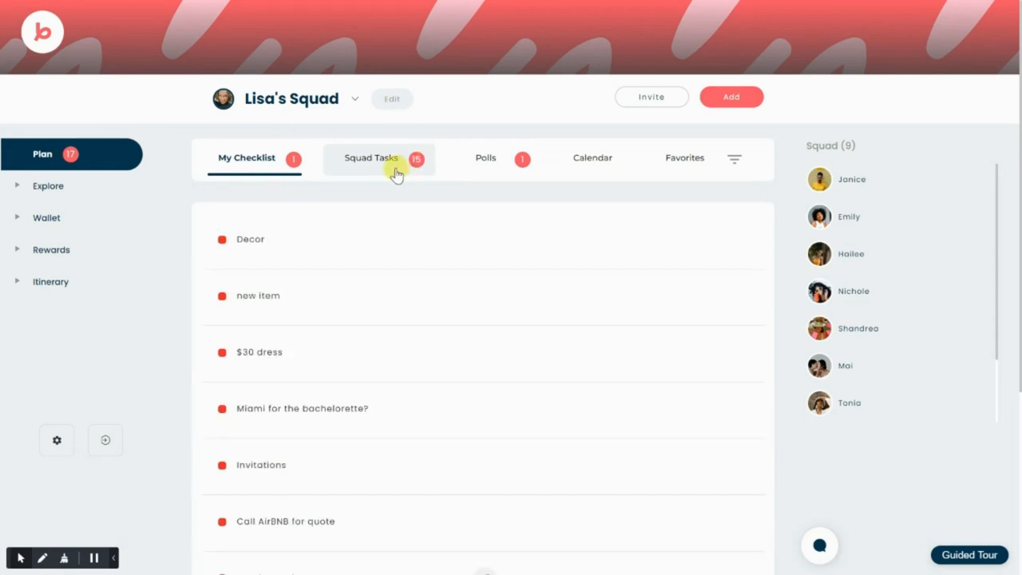
pyautogui.click(374, 158)
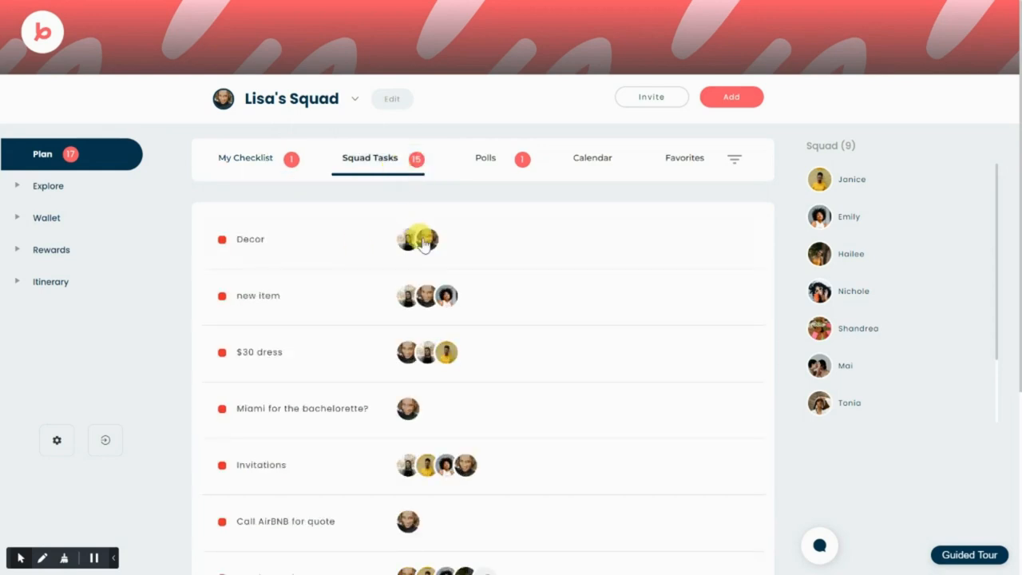
pyautogui.scroll(-3)
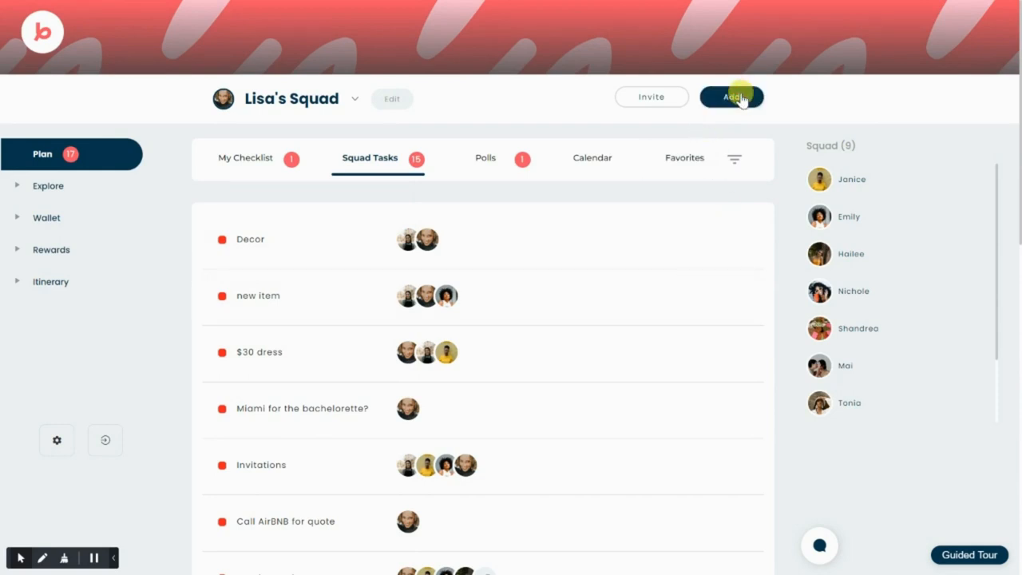
# - Start a new task and choose to assign it to certain squad members
pyautogui.click(731, 97)
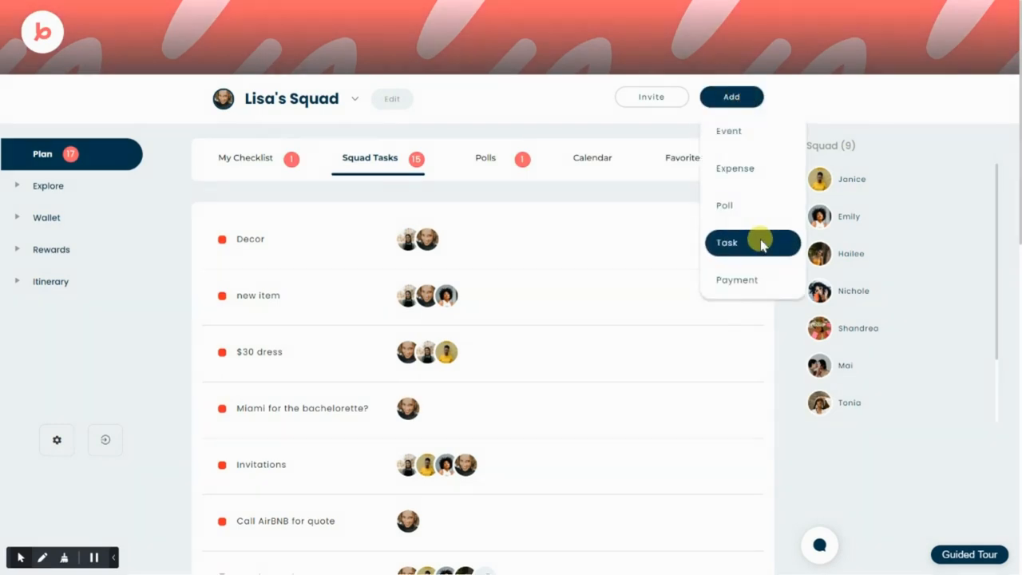
pyautogui.click(727, 243)
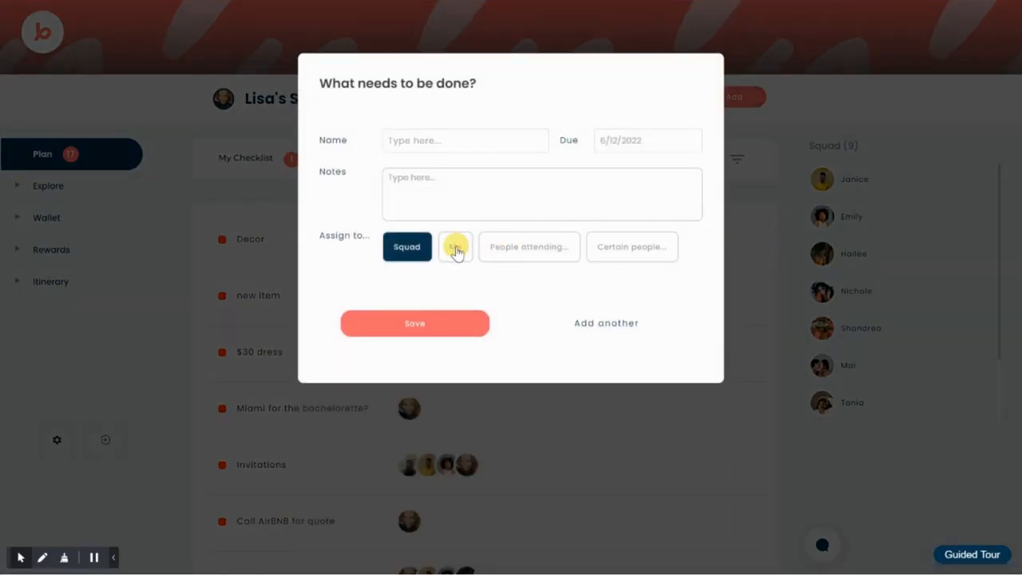
pyautogui.click(455, 246)
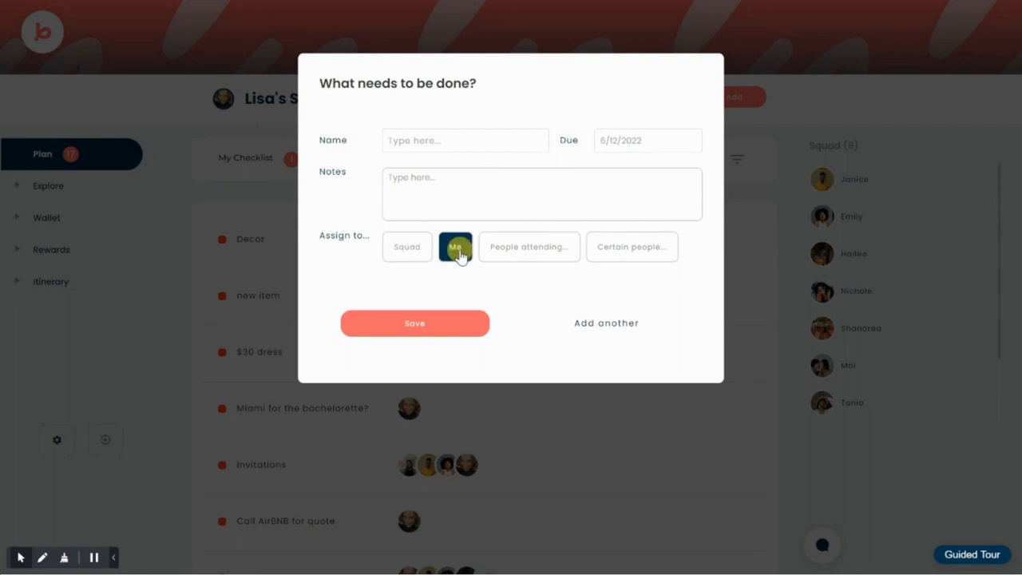
pyautogui.click(528, 246)
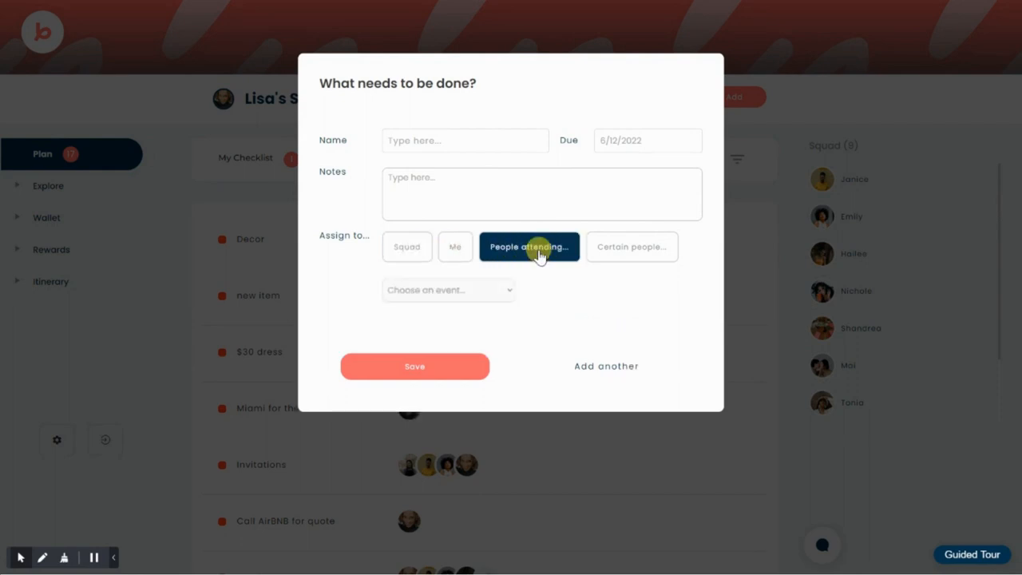
pyautogui.click(447, 289)
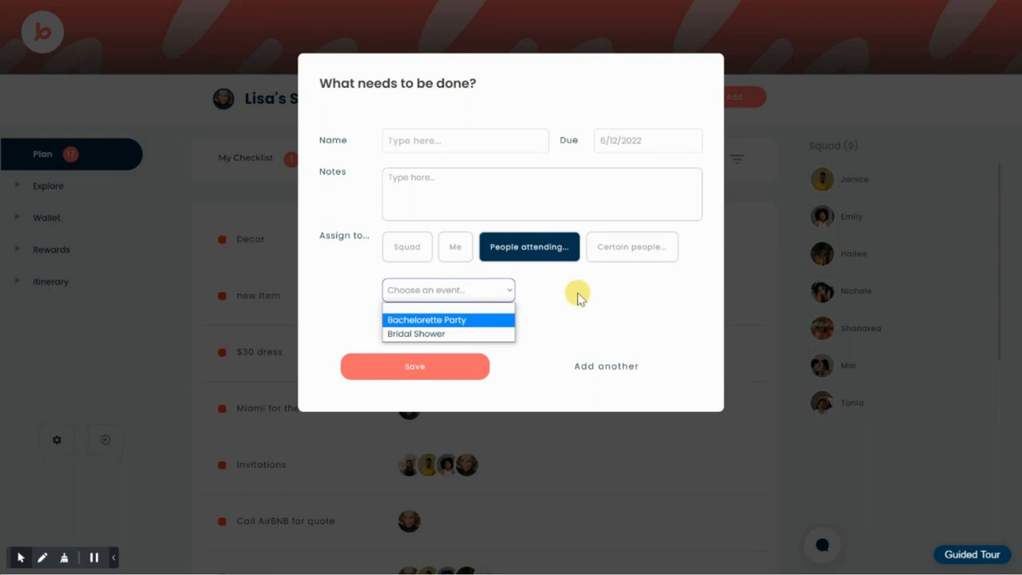
pyautogui.click(633, 246)
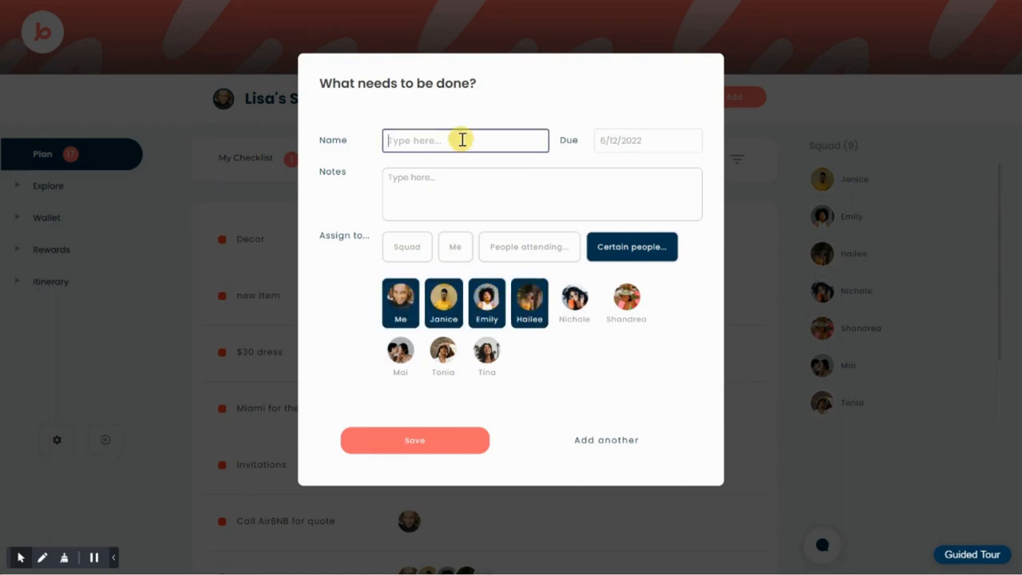
# - Name the task 'Hop on zoom call' due 6/22/2022 for Me, Janice, Emily and Hailee, and save it
pyautogui.write('Hop on zoom call')
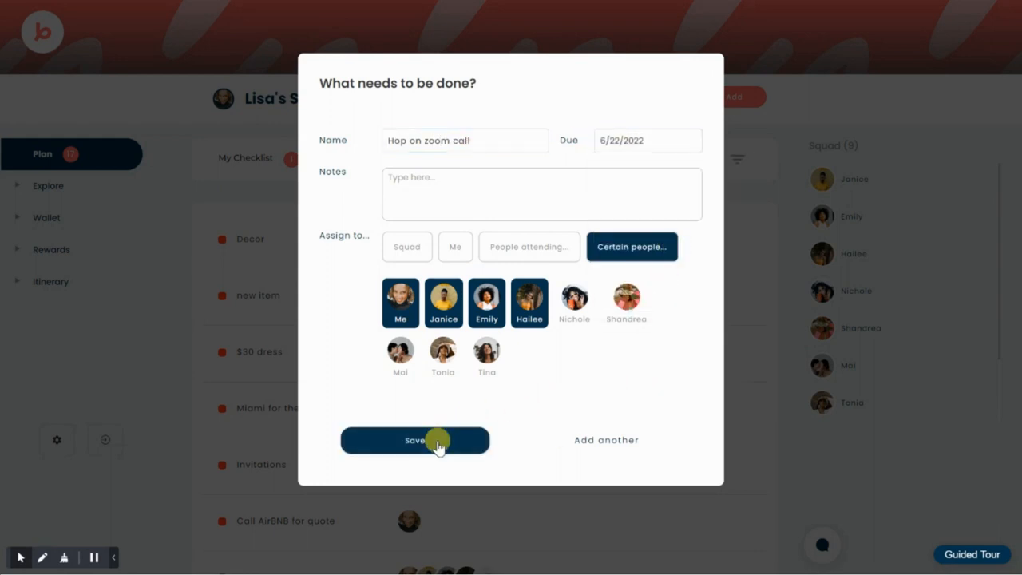
pyautogui.click(415, 441)
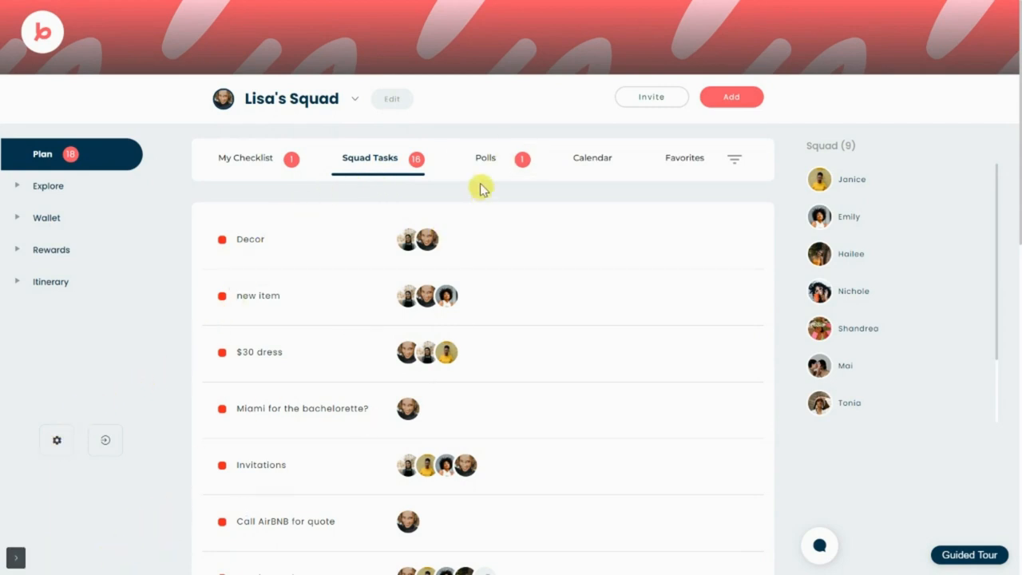
# - Cast a Yes vote on the Bali? poll in the squad's Polls
pyautogui.click(485, 158)
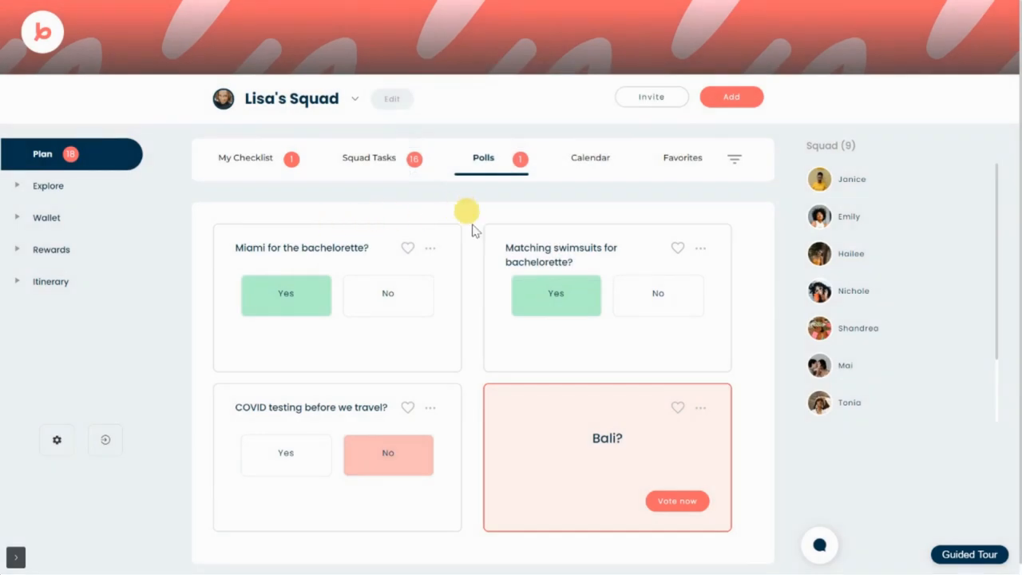
pyautogui.click(561, 255)
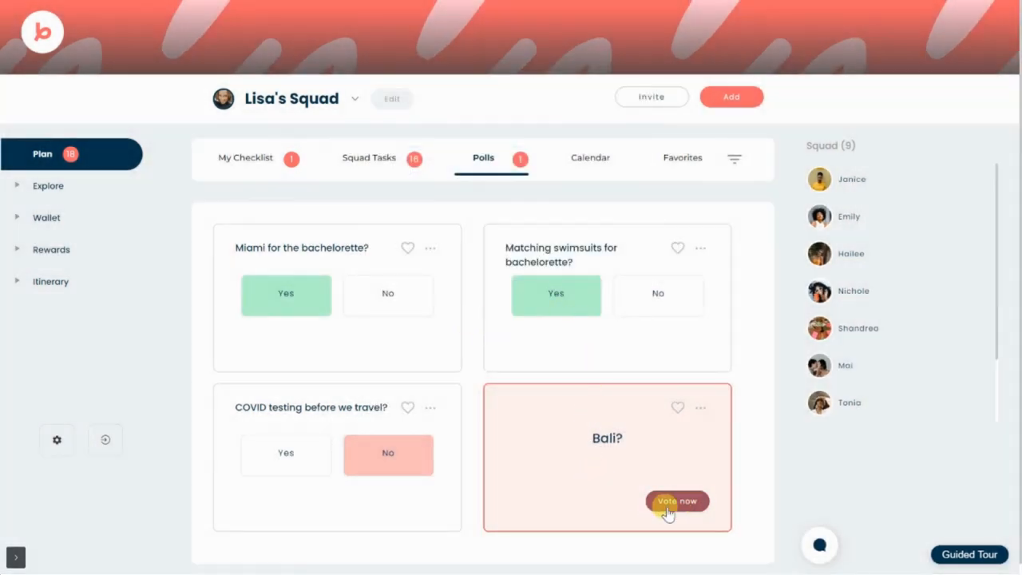
pyautogui.click(677, 501)
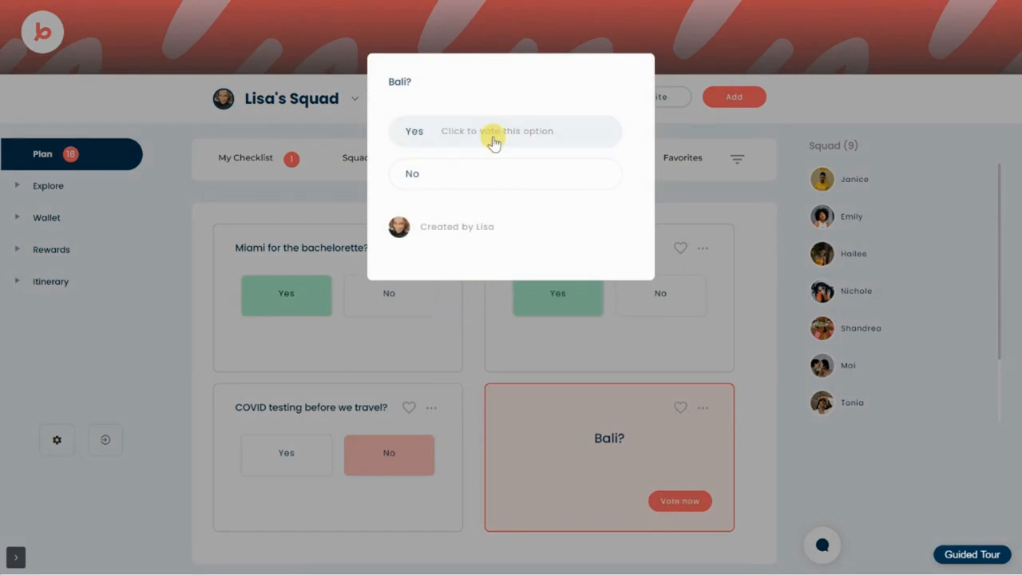
pyautogui.click(505, 131)
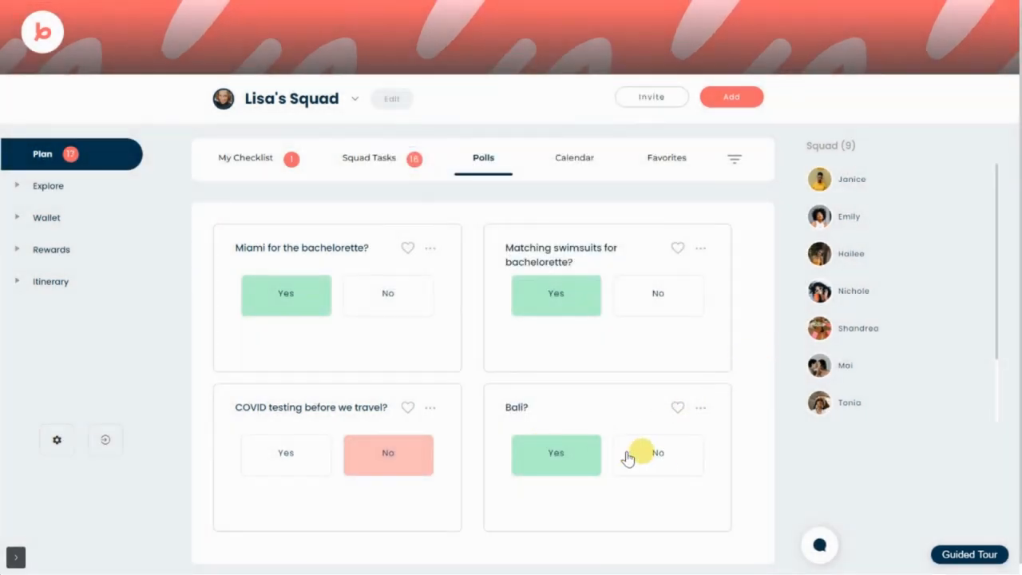
pyautogui.moveTo(376, 431)
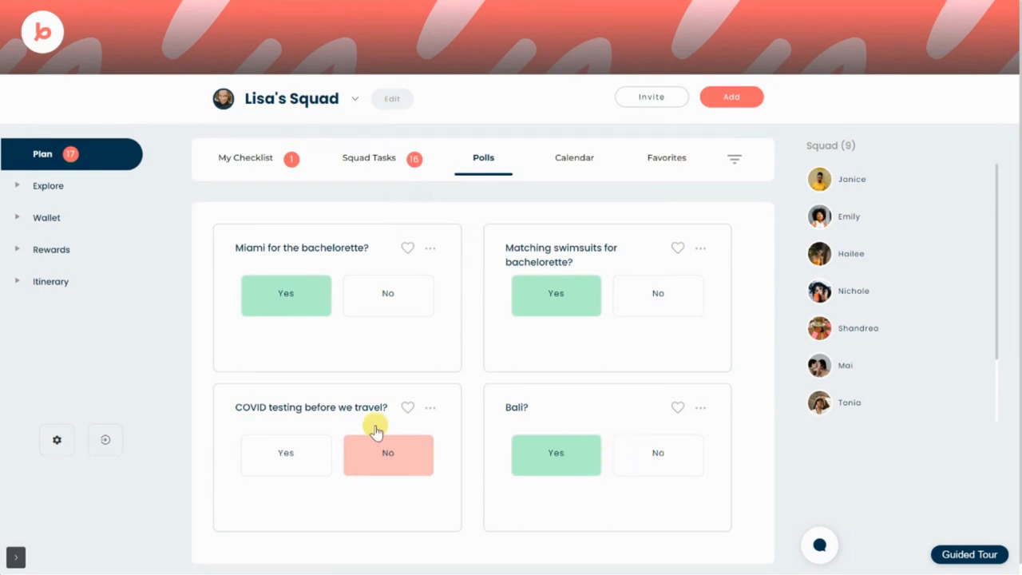
# - Browse Explore's Destinations and Themes ideas, landing on the Activities listings
pyautogui.click(48, 185)
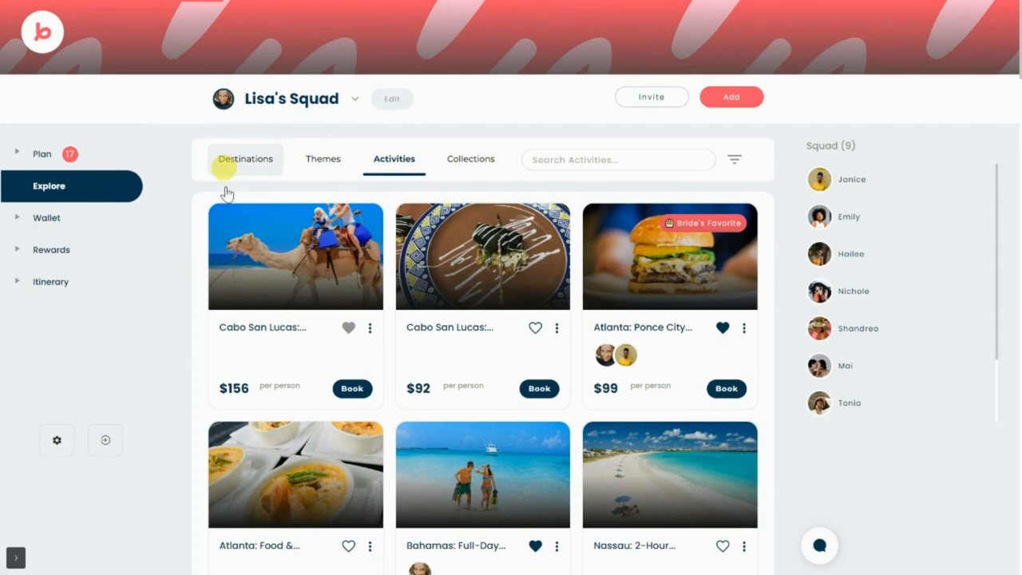
pyautogui.click(246, 160)
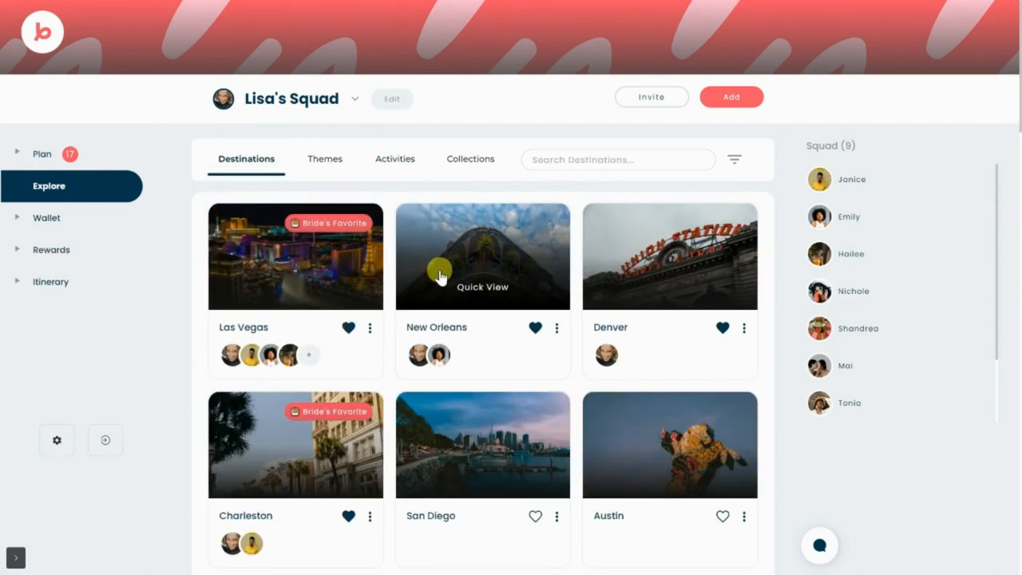
pyautogui.click(326, 160)
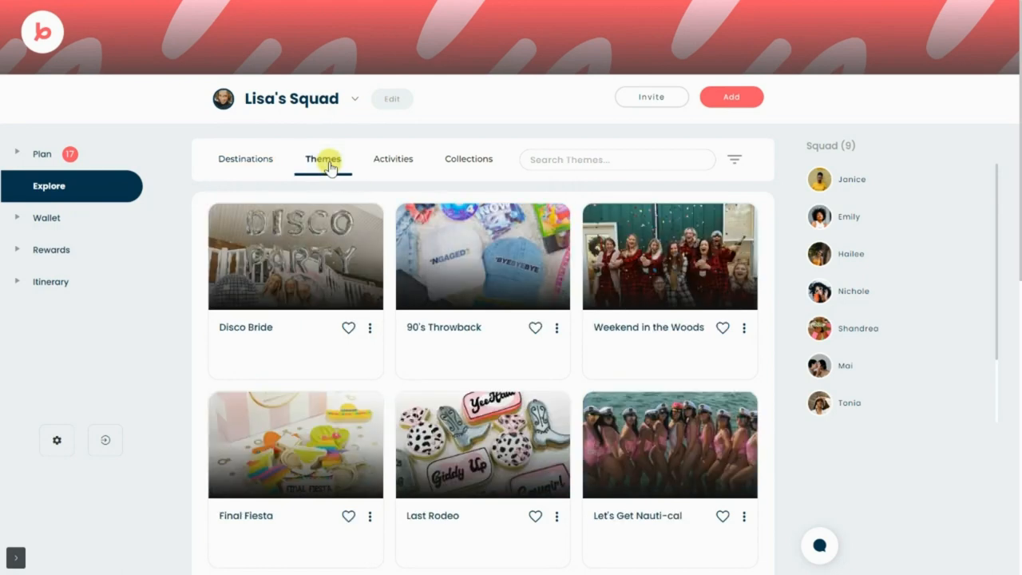
pyautogui.click(392, 160)
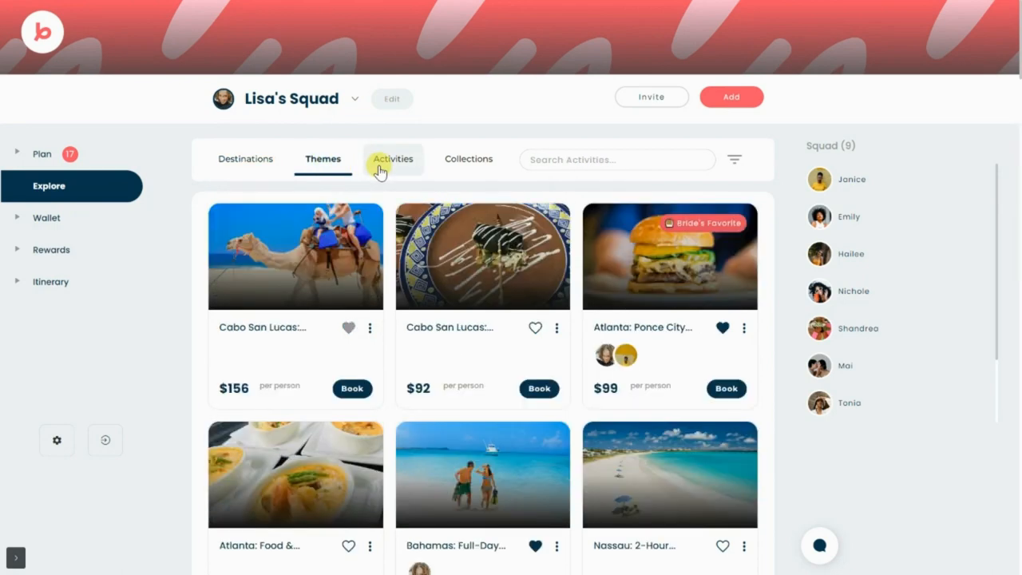
pyautogui.click(393, 160)
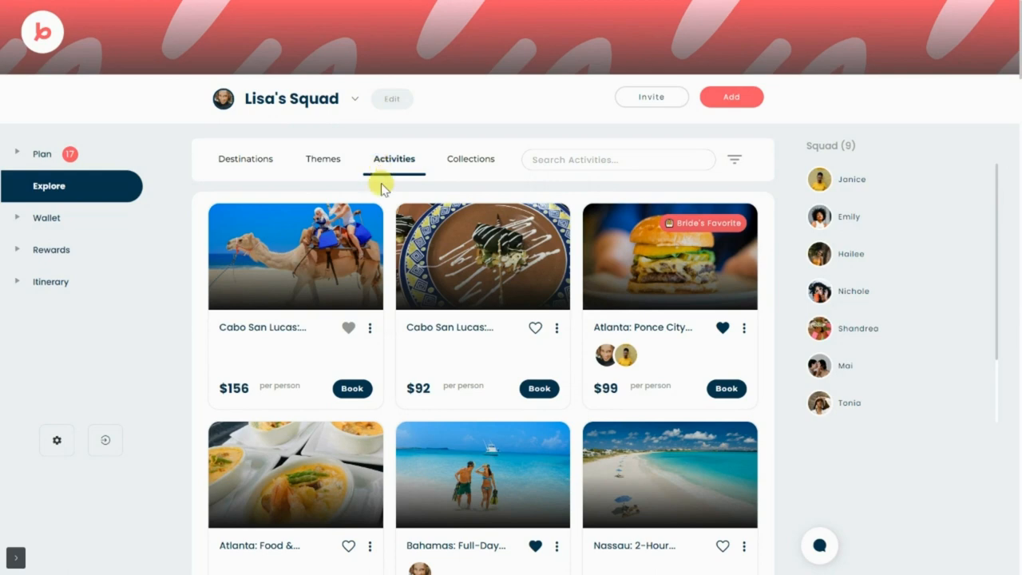
pyautogui.moveTo(669, 236)
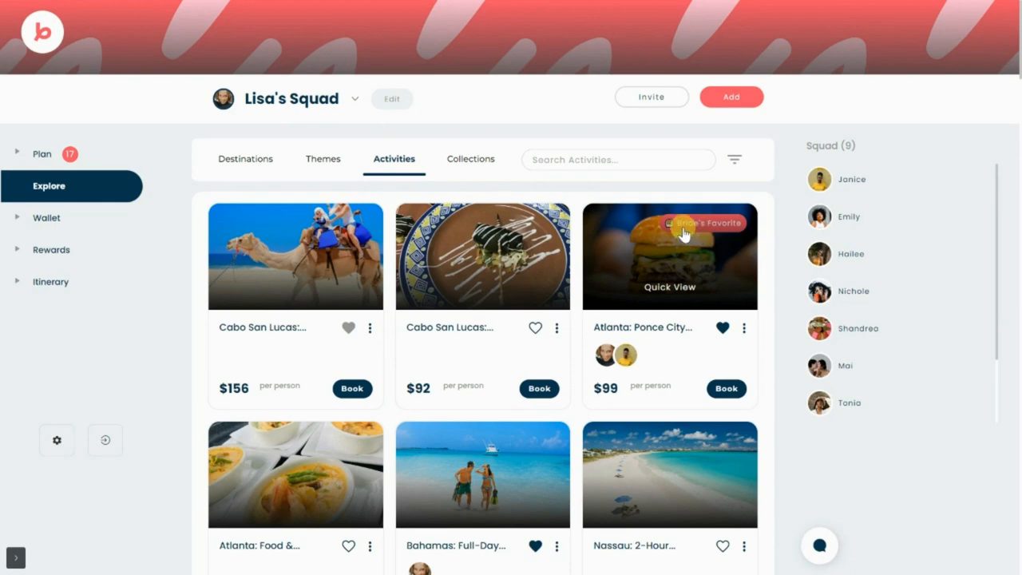
pyautogui.moveTo(533, 327)
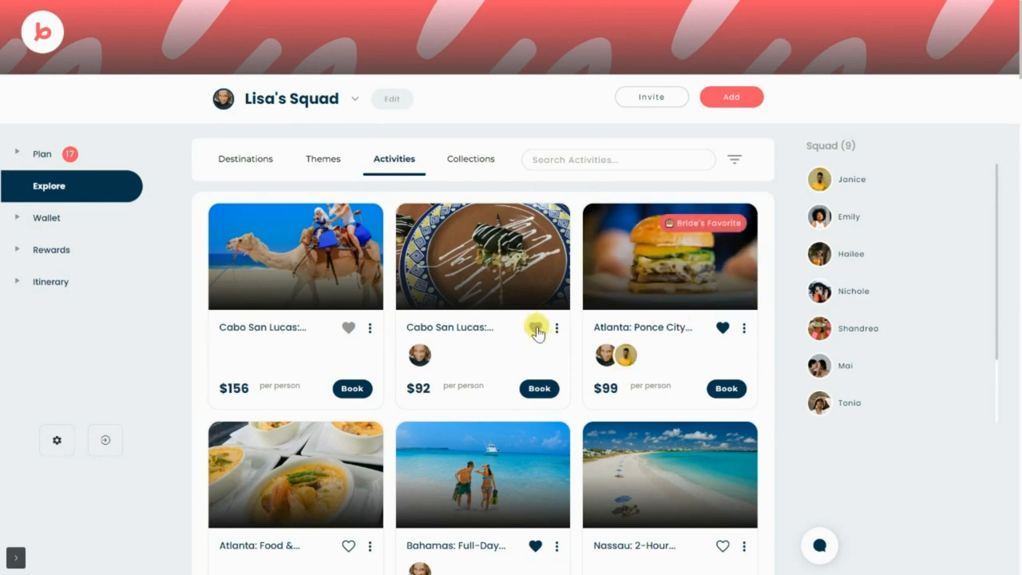
# - Favourite the second Cabo San Lucas activity and view then close the Atlanta tour booking page
pyautogui.scroll(-3)
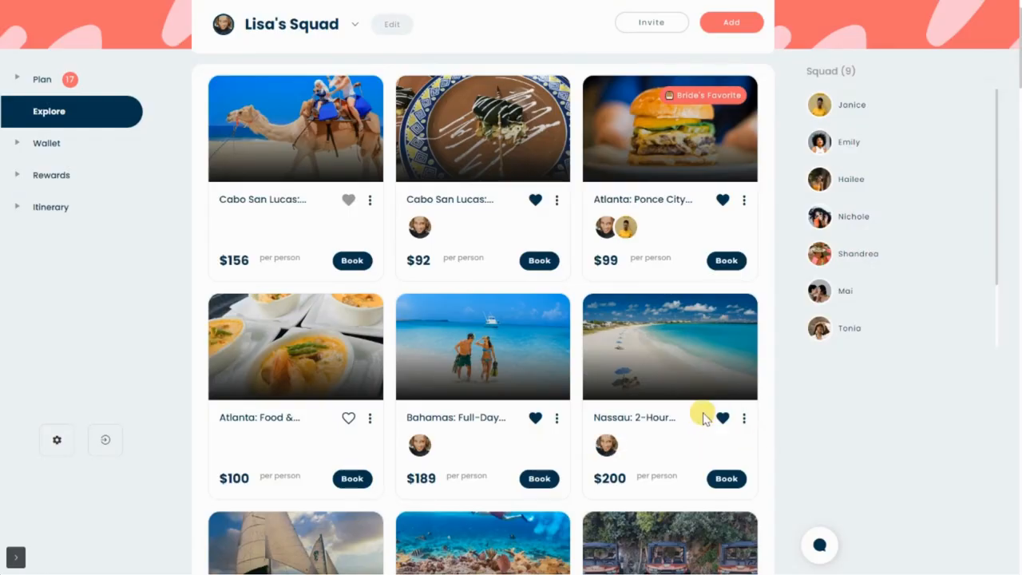
pyautogui.click(722, 419)
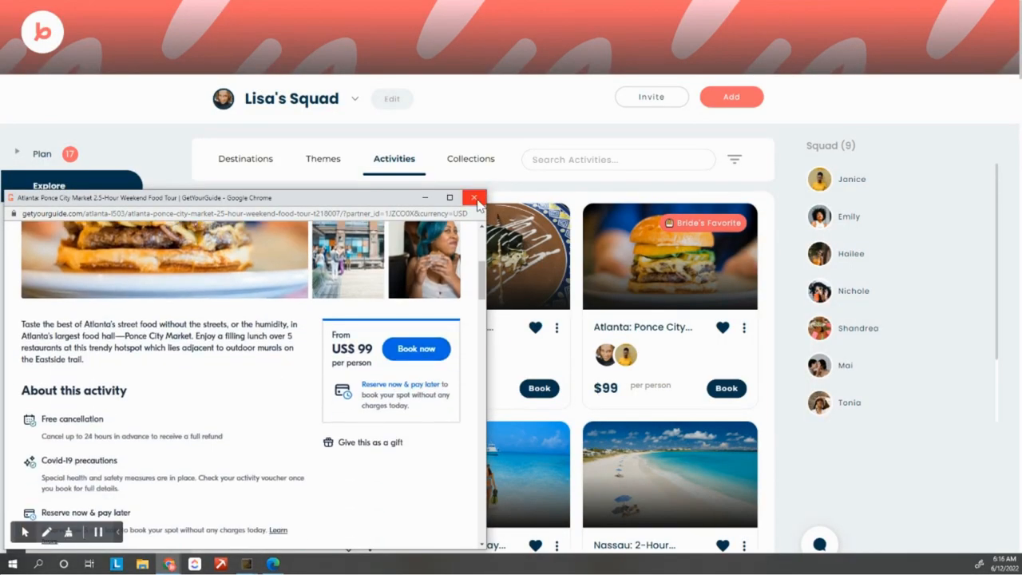
pyautogui.click(475, 198)
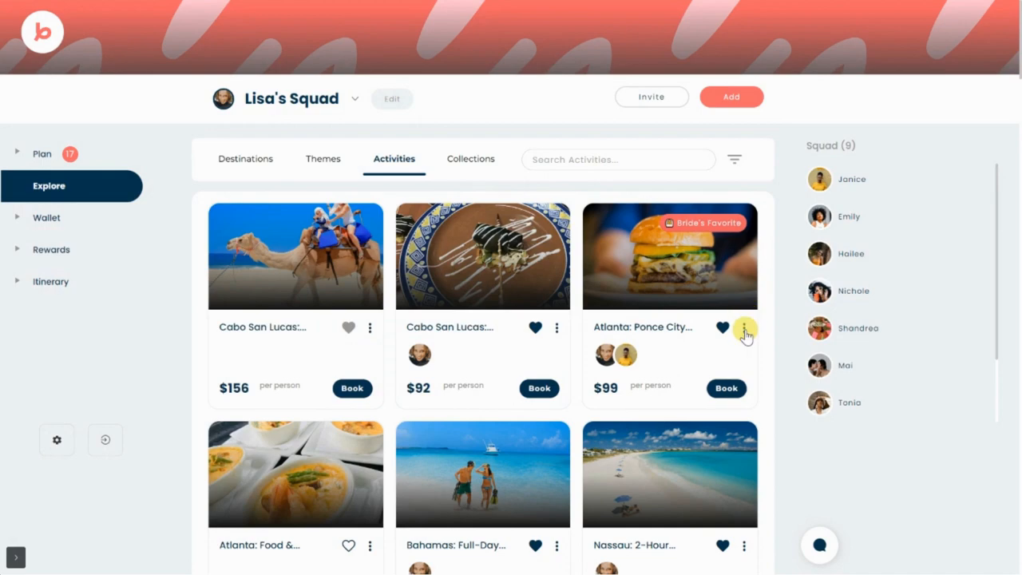
# - Save a $900 AirBNB expense split across the whole squad
pyautogui.click(745, 329)
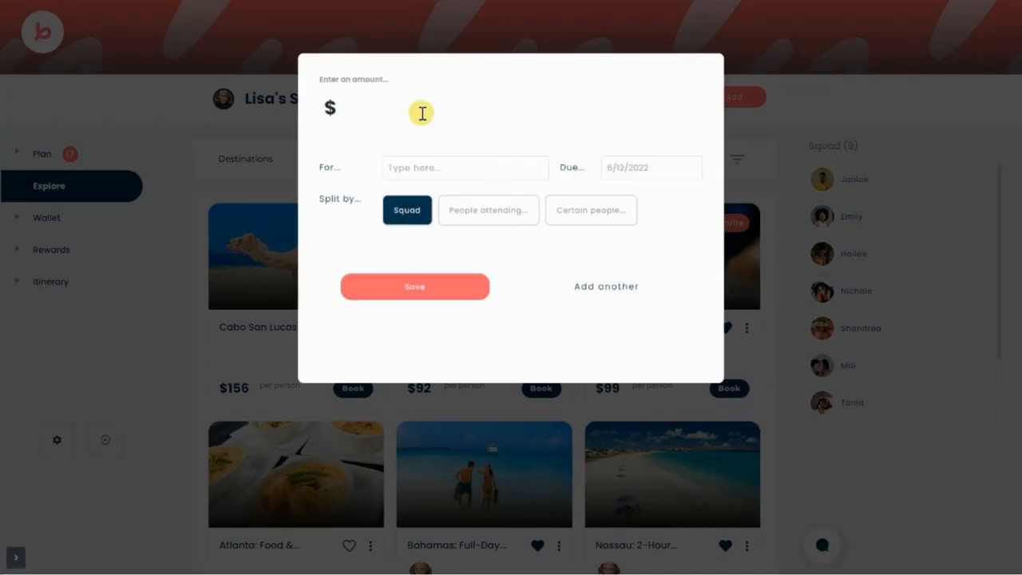
pyautogui.write('9')
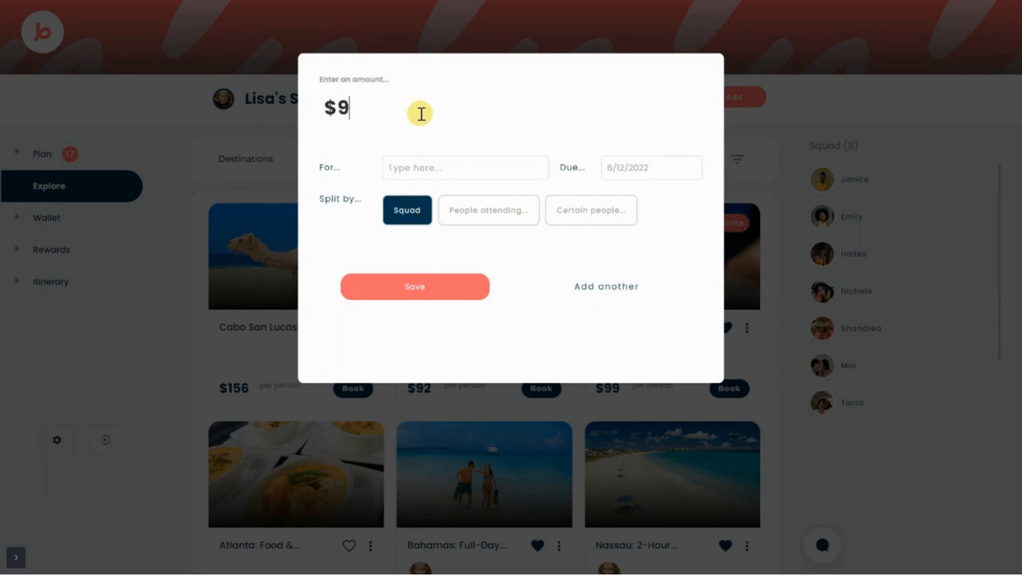
pyautogui.click(465, 168)
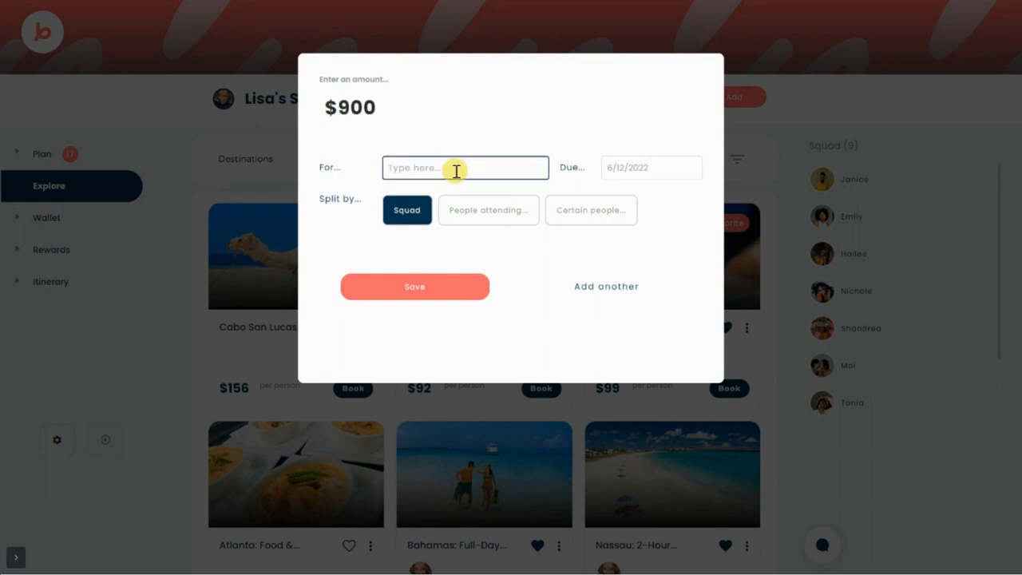
pyautogui.write('AirBNB')
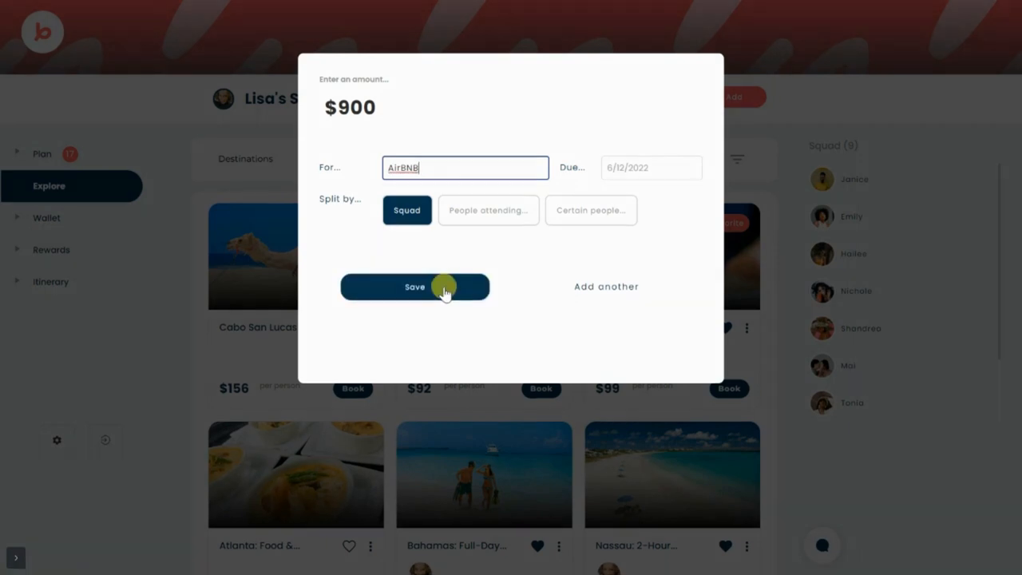
pyautogui.click(416, 287)
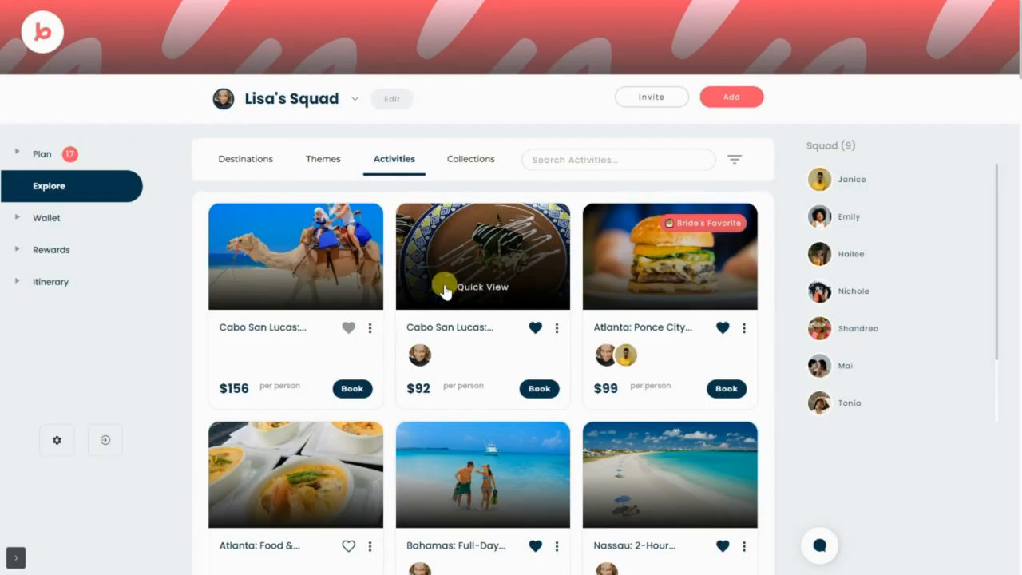
pyautogui.moveTo(697, 310)
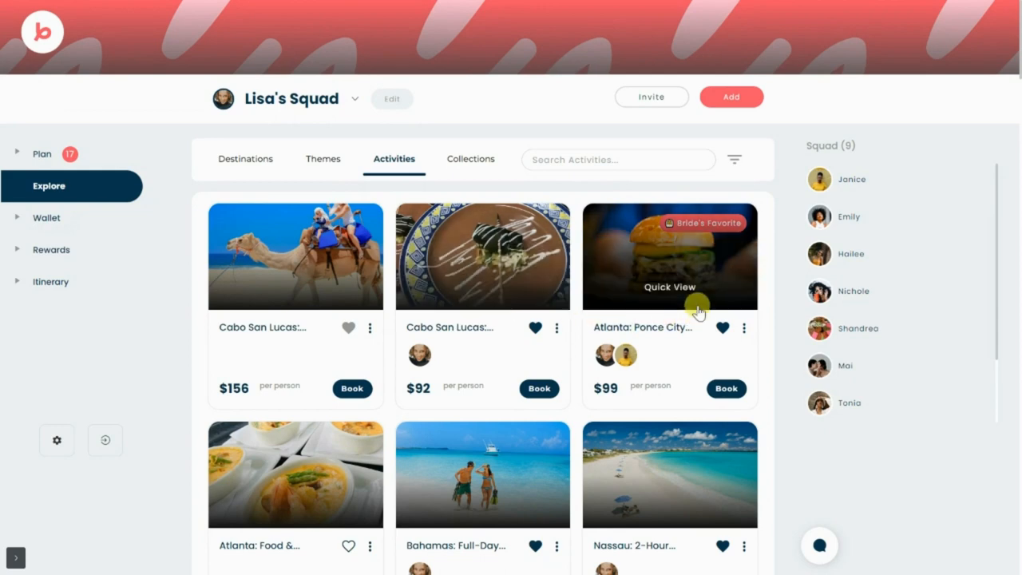
pyautogui.moveTo(697, 310)
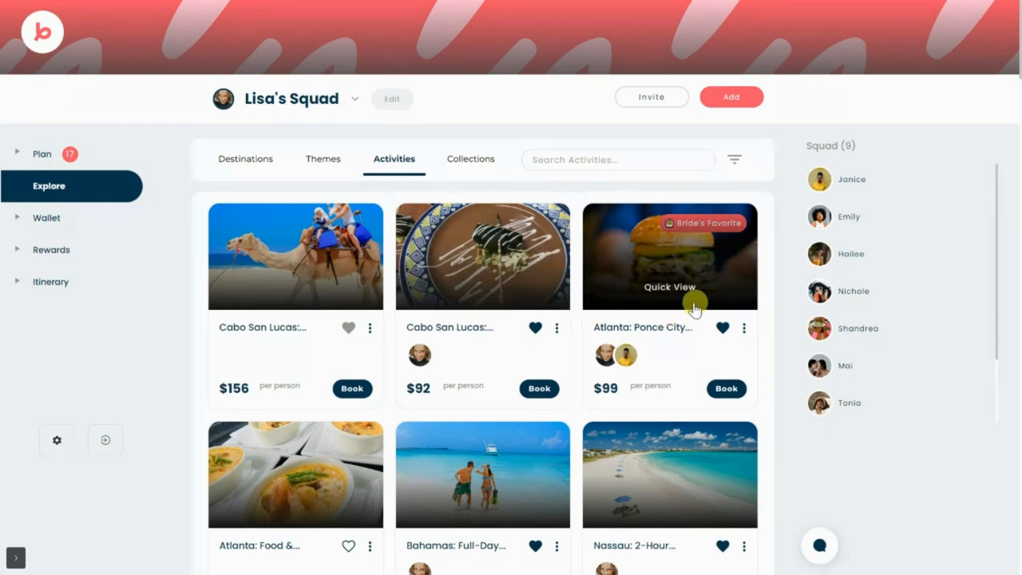
# - Review the Wallet's $1673 estimated spend with the -$100 AirBNB share, then view the Rewards brands
pyautogui.click(46, 218)
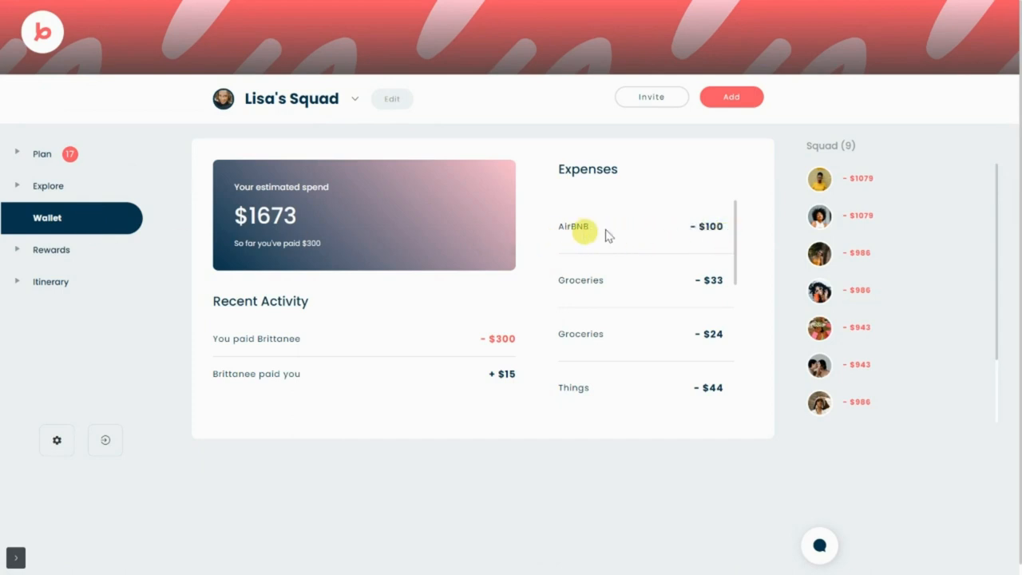
pyautogui.moveTo(665, 227)
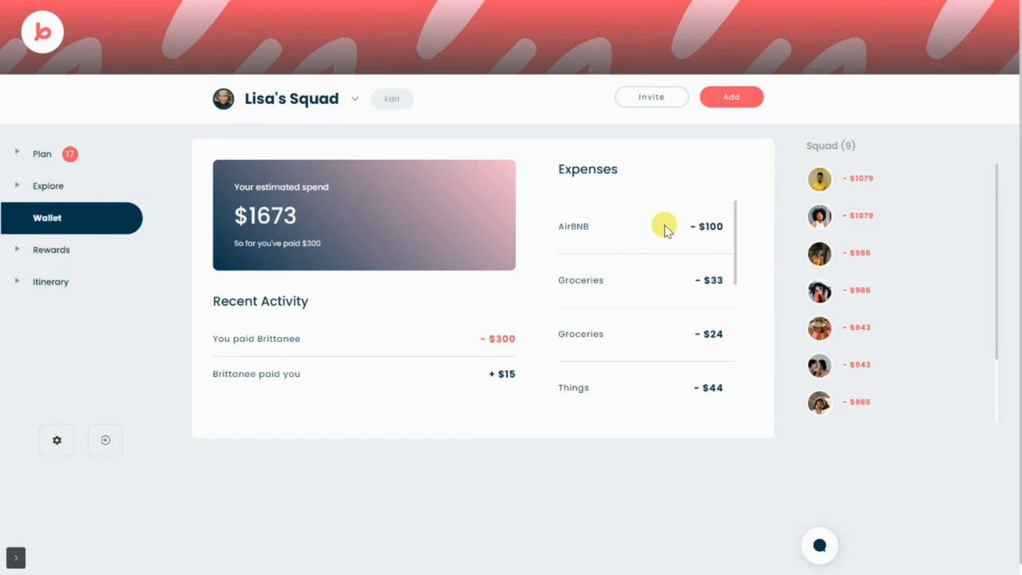
pyautogui.click(52, 249)
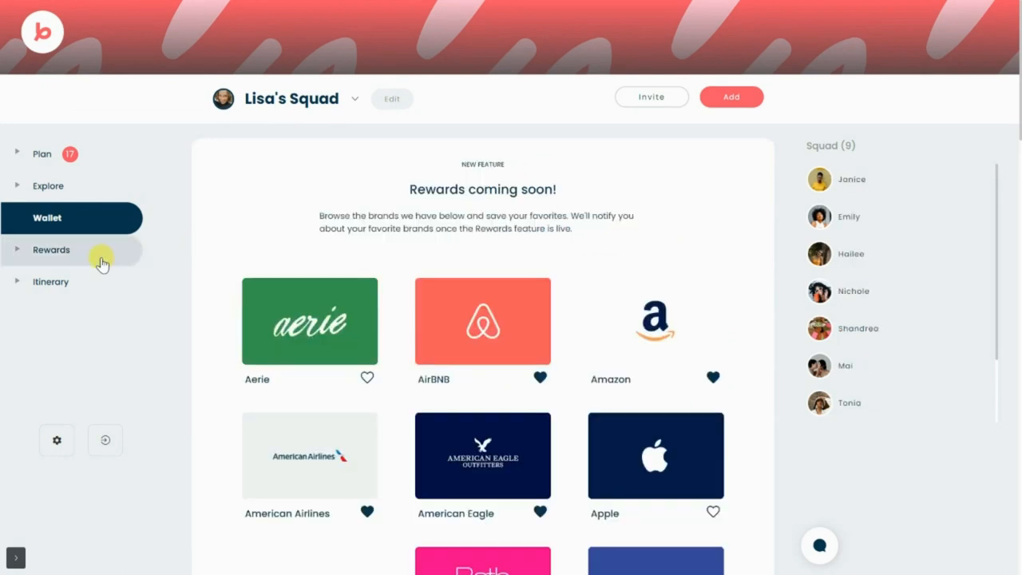
# - View the AirBNB reward details ($25+), dismiss them, and go to the Itinerary listing both events
pyautogui.click(51, 249)
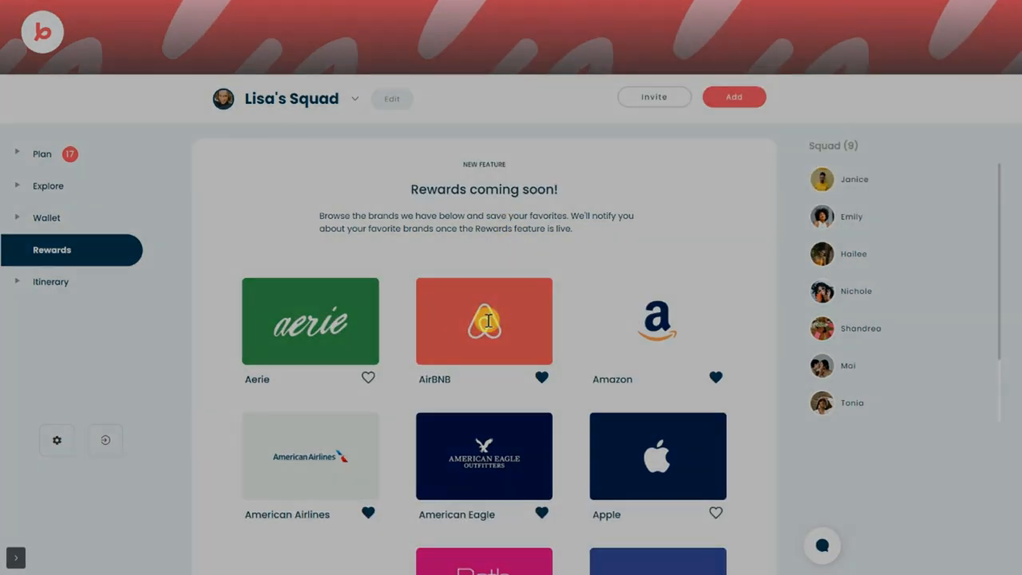
pyautogui.click(484, 319)
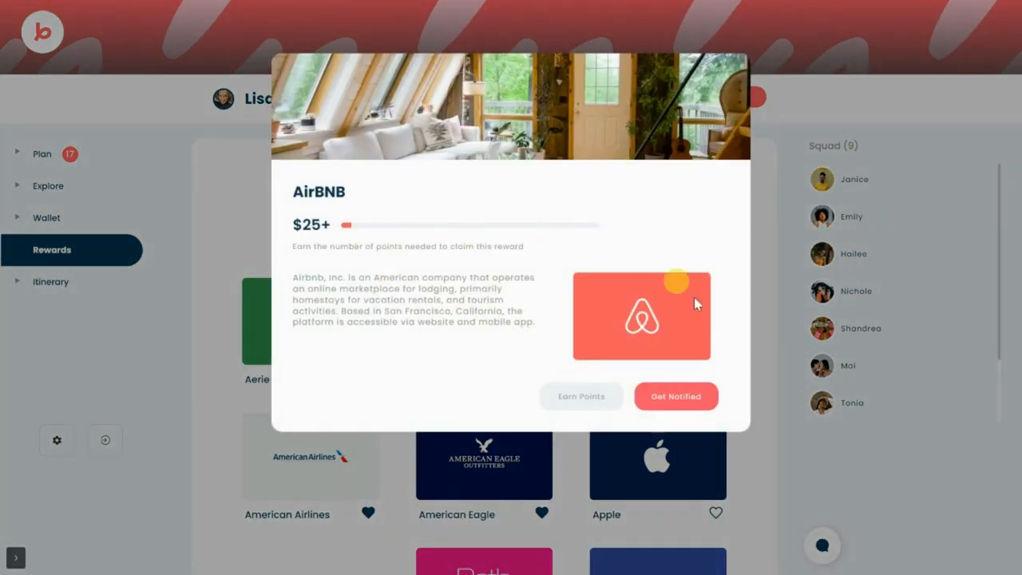
pyautogui.moveTo(778, 355)
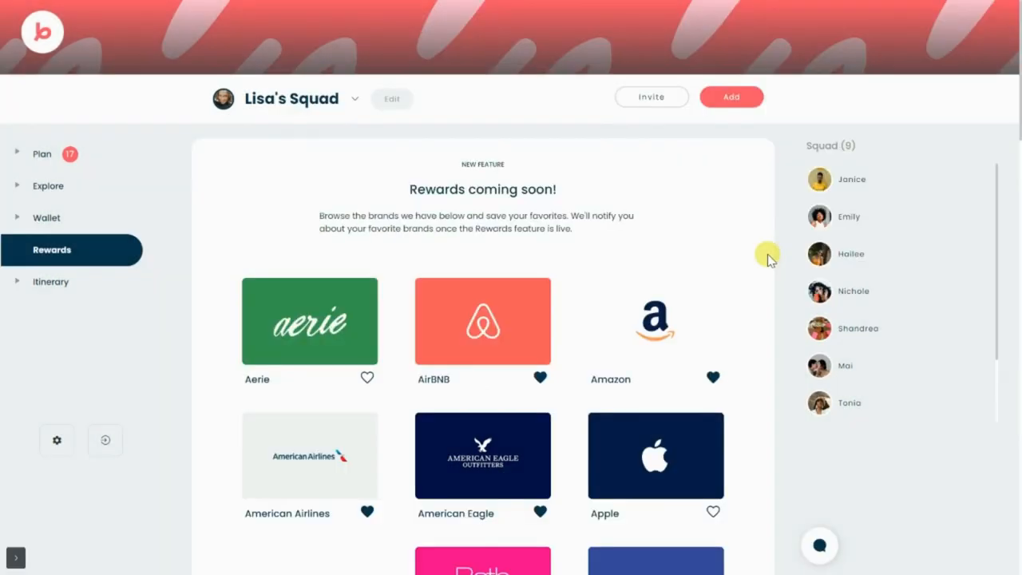
pyautogui.click(51, 281)
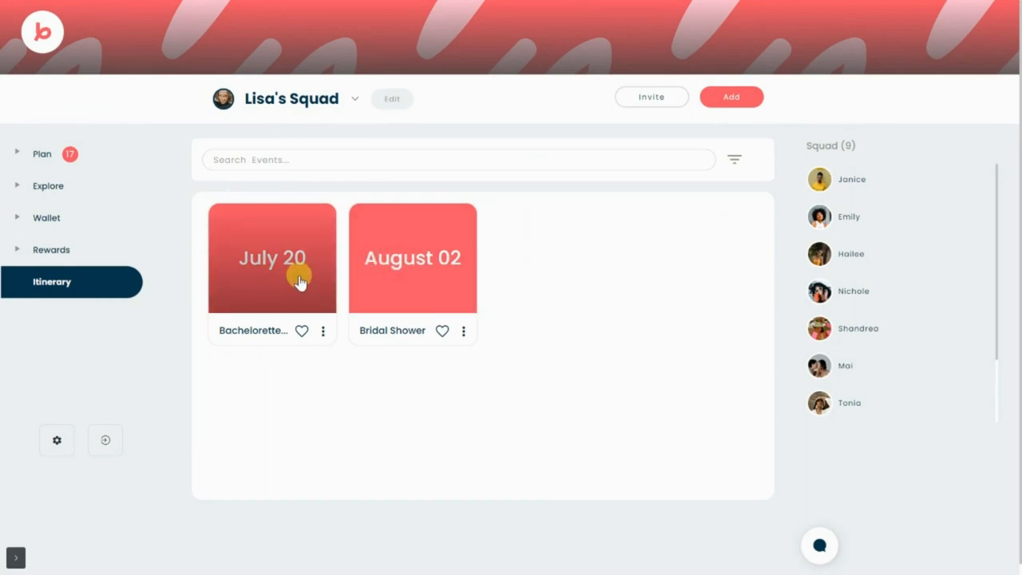
# - Rearrange the July 20 Bachelorette Party plan, moving the Bahamas and Los Cabos activities to Day 3
pyautogui.click(271, 257)
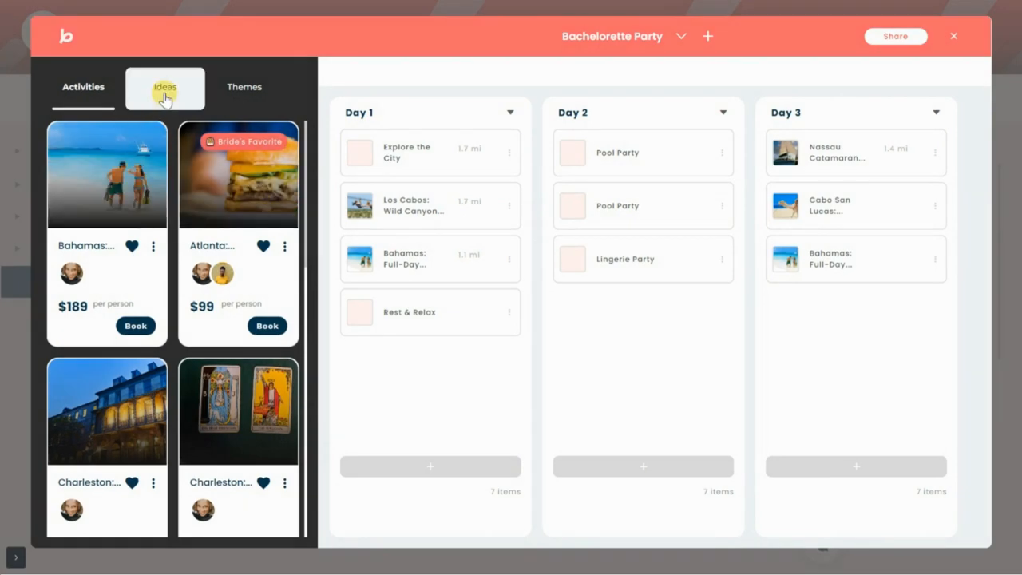
pyautogui.click(164, 86)
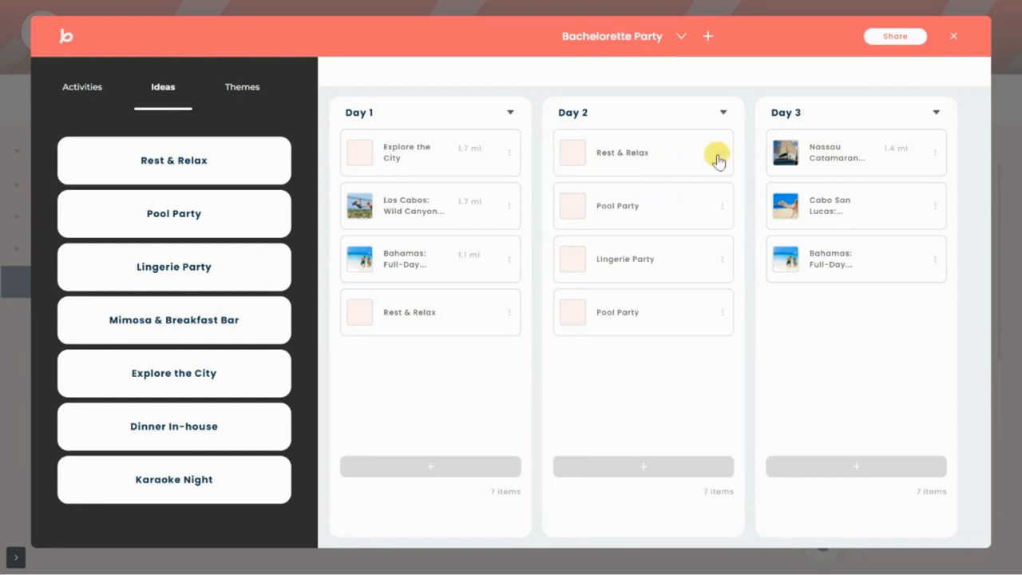
pyautogui.click(719, 157)
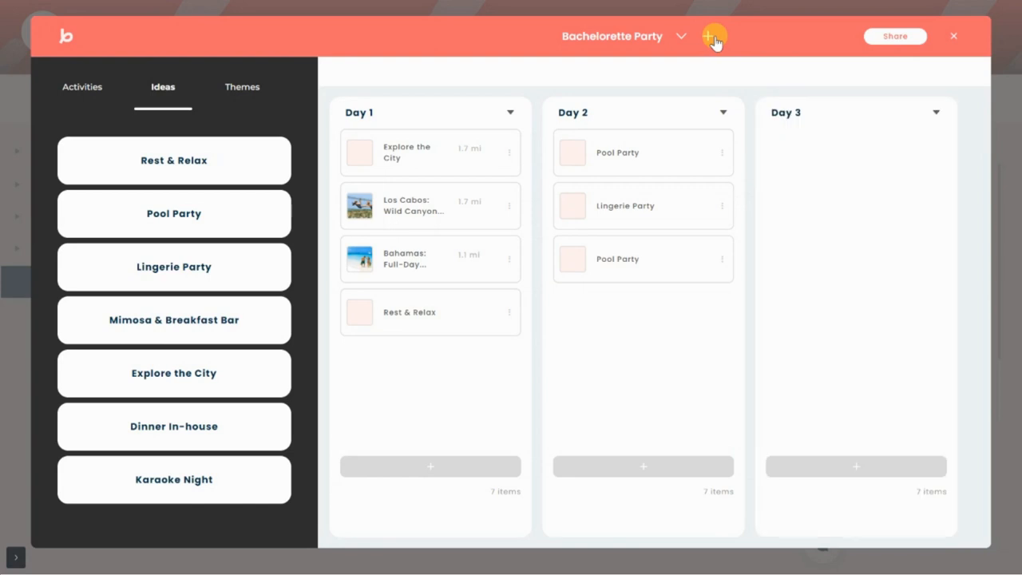
pyautogui.click(84, 87)
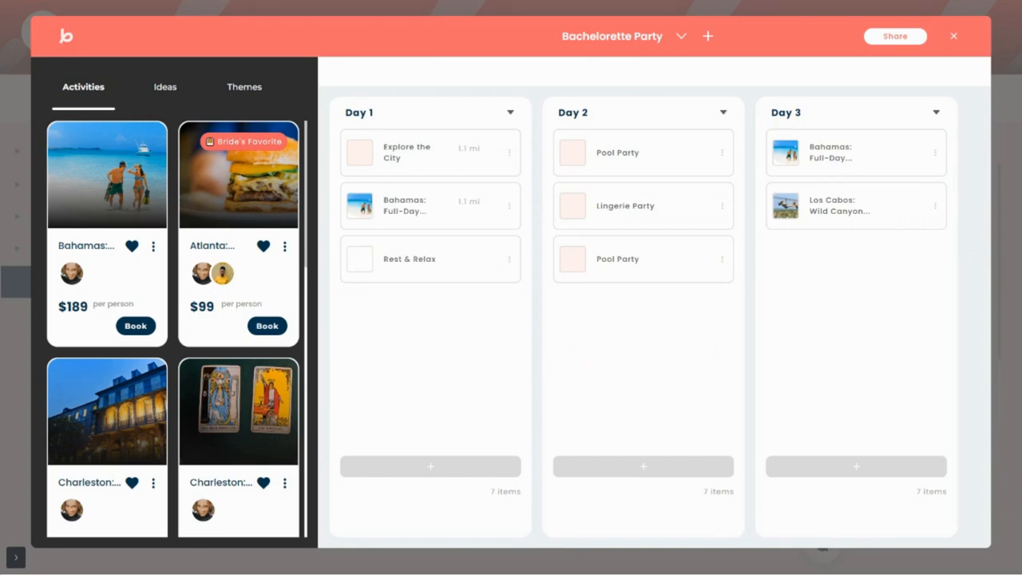
pyautogui.moveTo(795, 105)
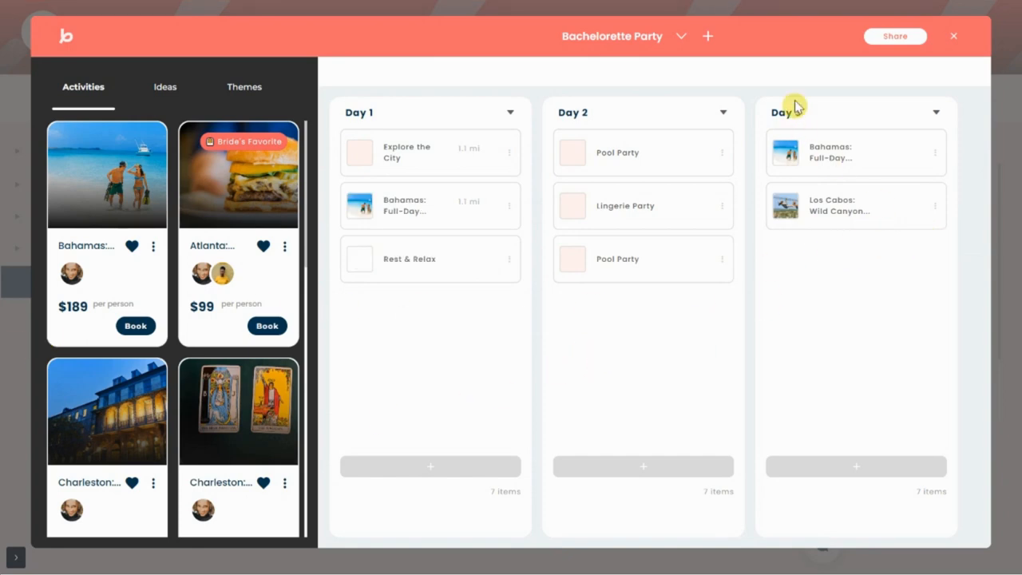
# - Leave the itinerary builder and bring up the squad chat
pyautogui.click(954, 35)
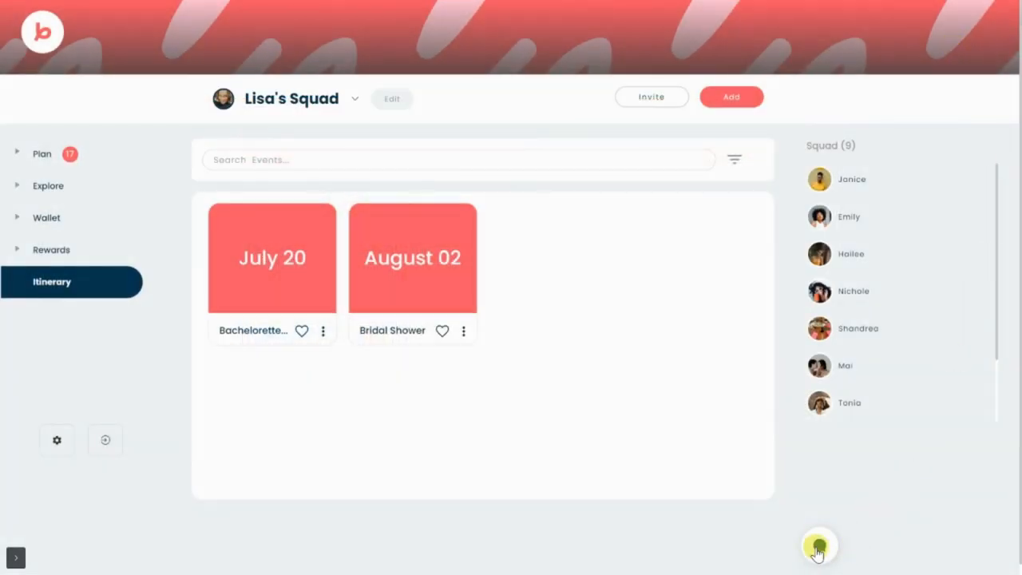
pyautogui.click(818, 546)
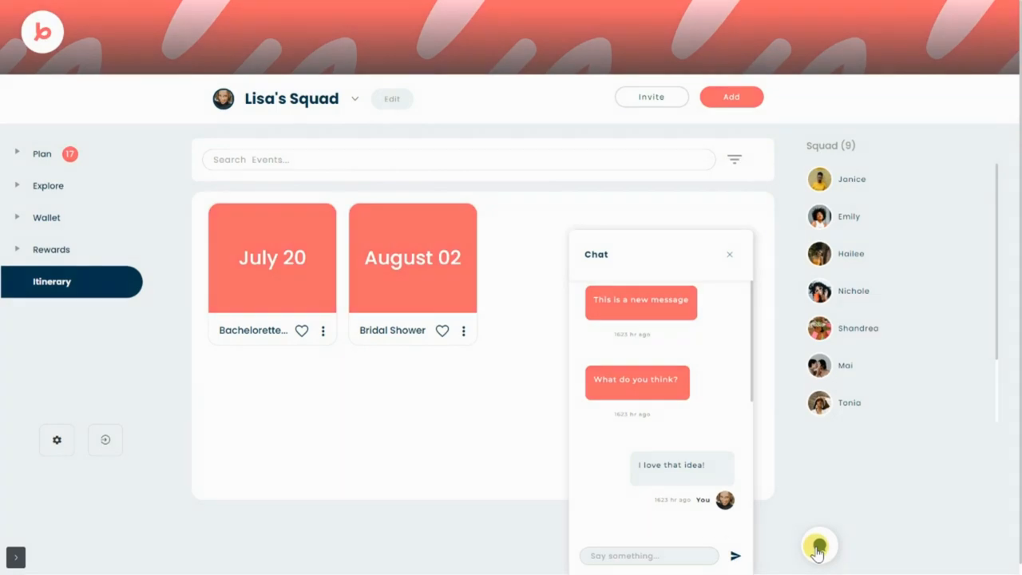